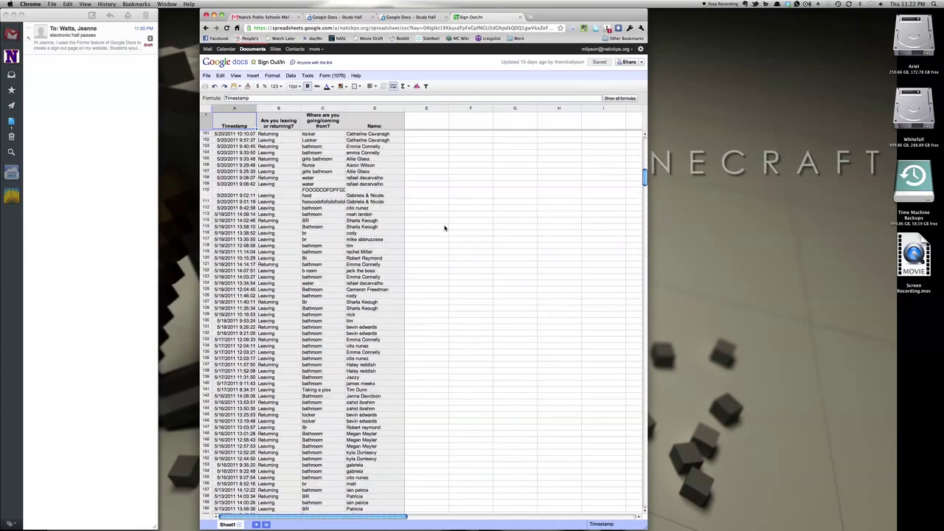
# From the Docs home list, create a new untitled form via the Create new menu
pyautogui.scroll(-3)
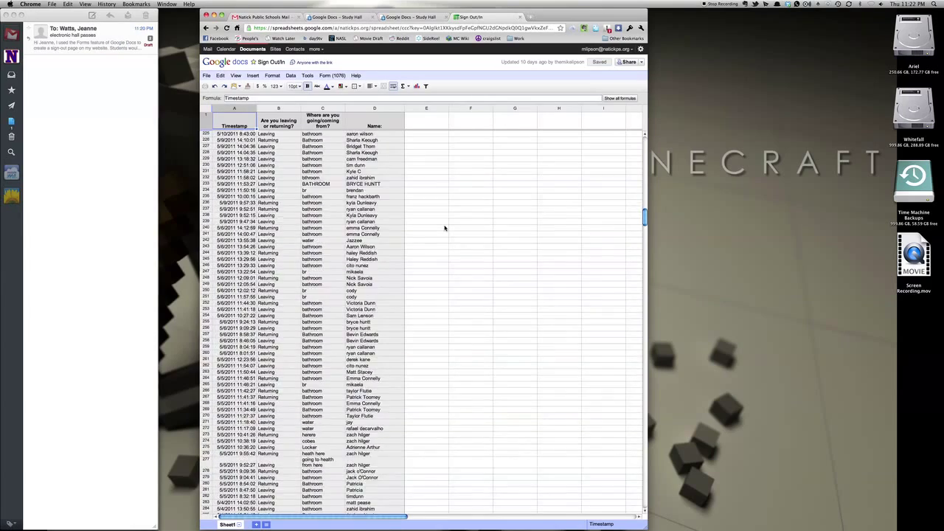
pyautogui.scroll(-3)
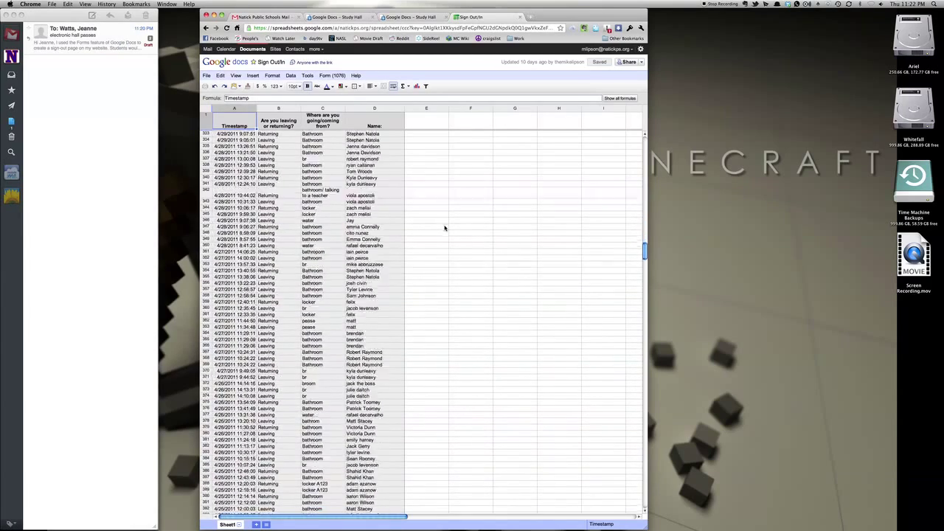
pyautogui.scroll(-3)
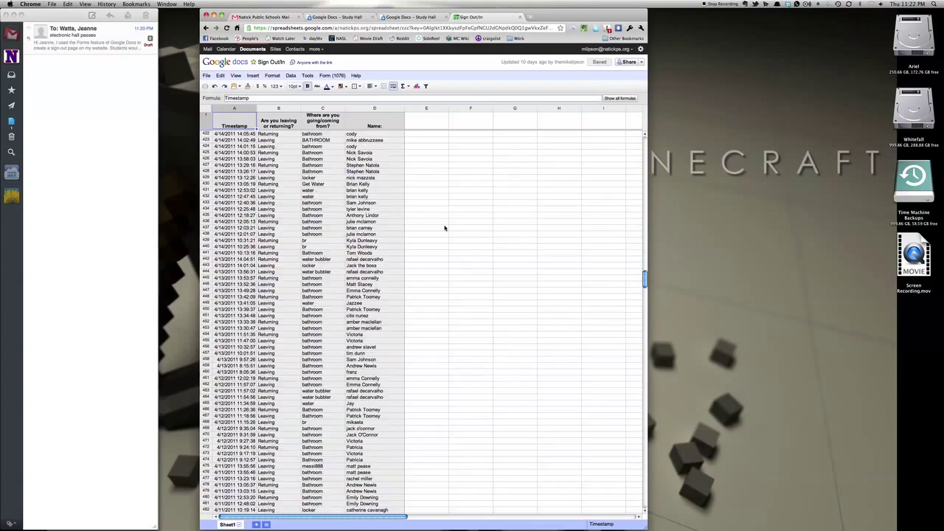
pyautogui.scroll(-3)
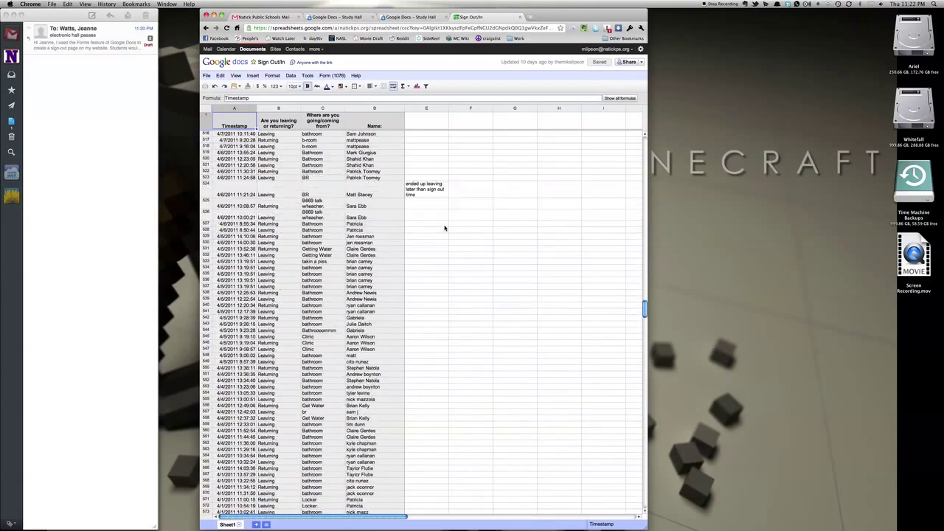
pyautogui.scroll(-3)
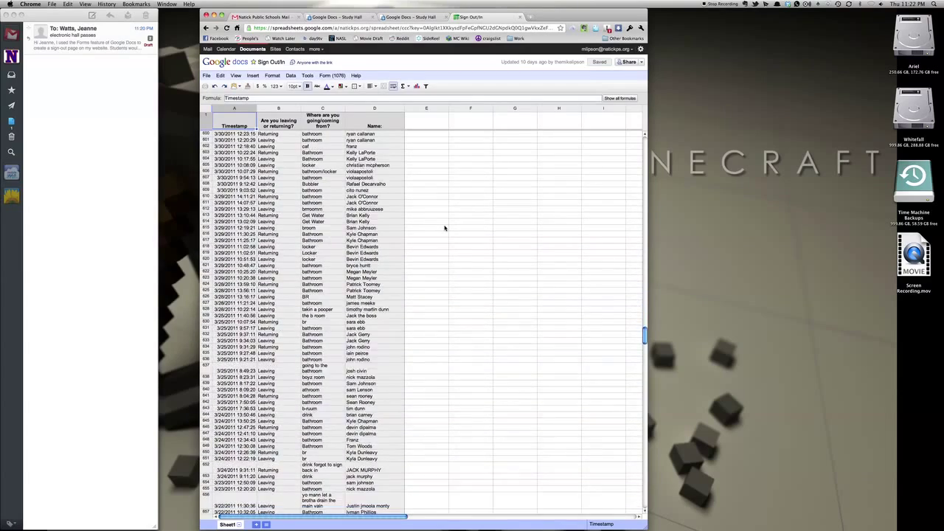
pyautogui.scroll(-3)
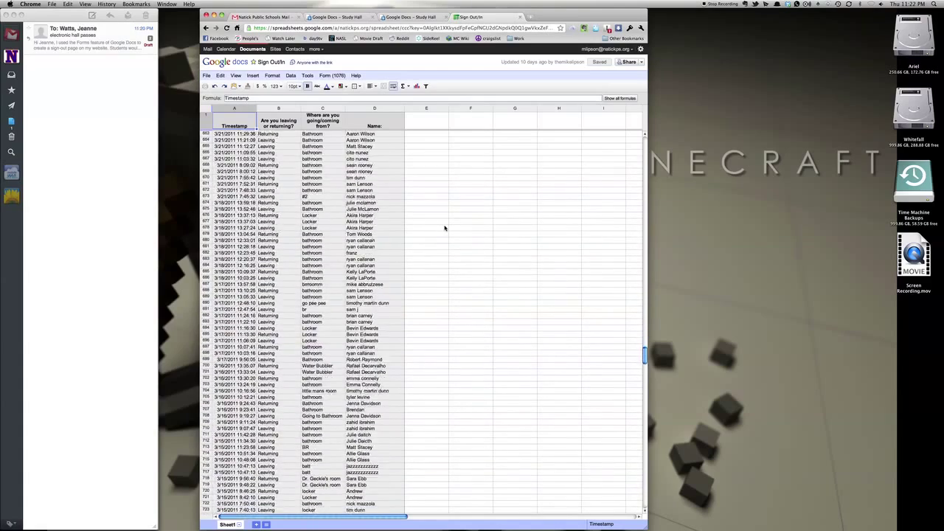
pyautogui.scroll(-3)
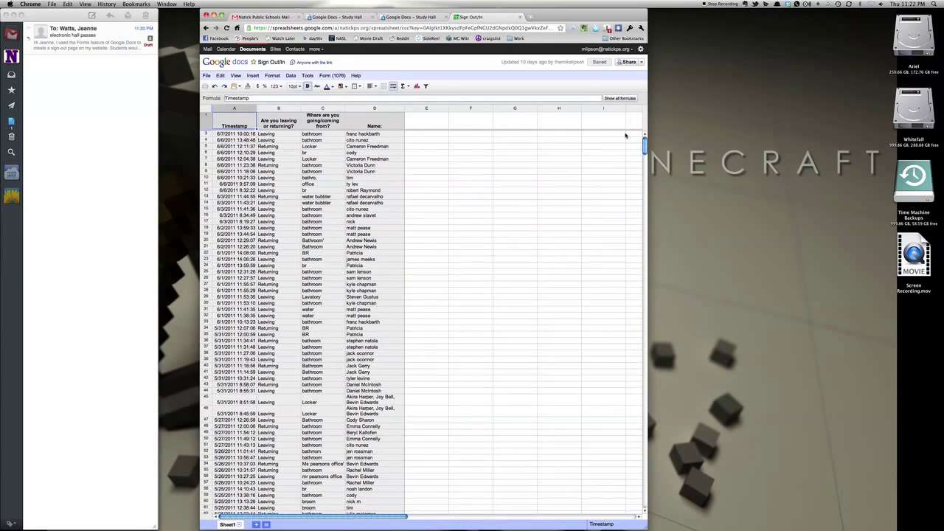
pyautogui.moveTo(437, 259)
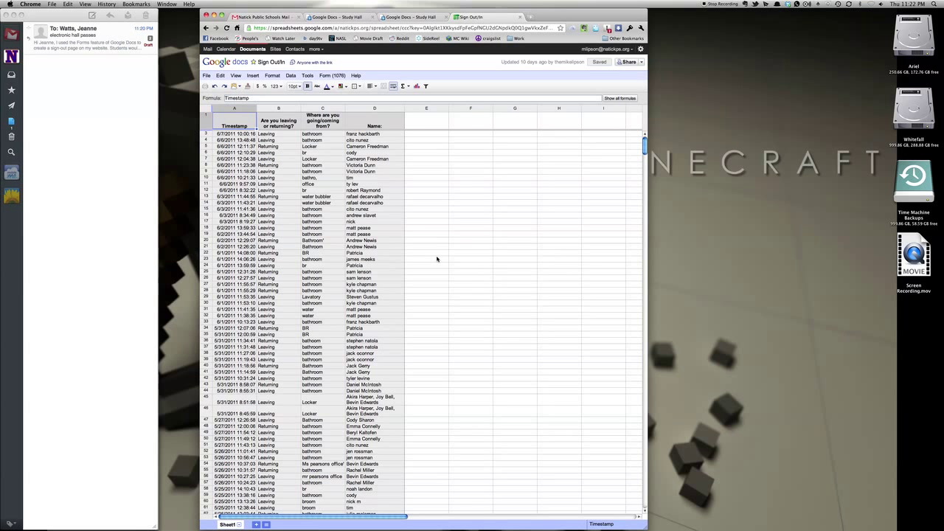
pyautogui.moveTo(442, 245)
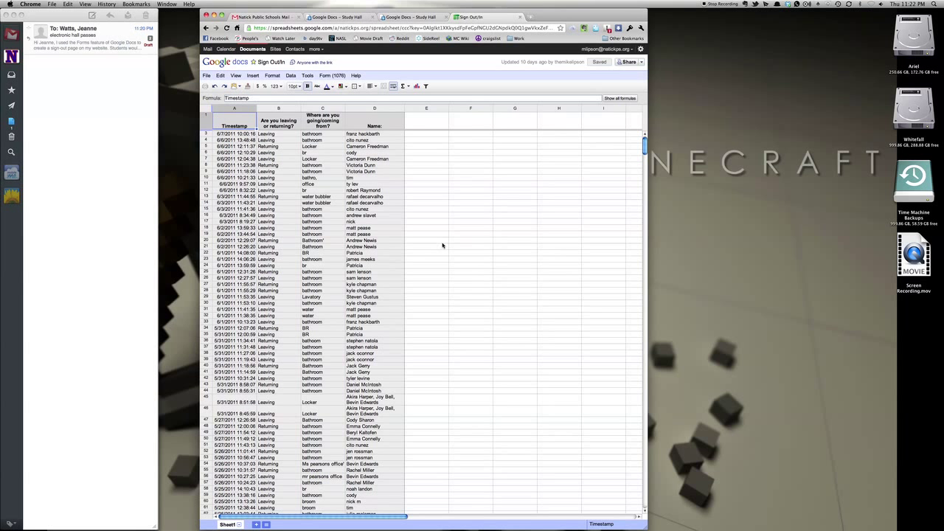
pyautogui.moveTo(321, 68)
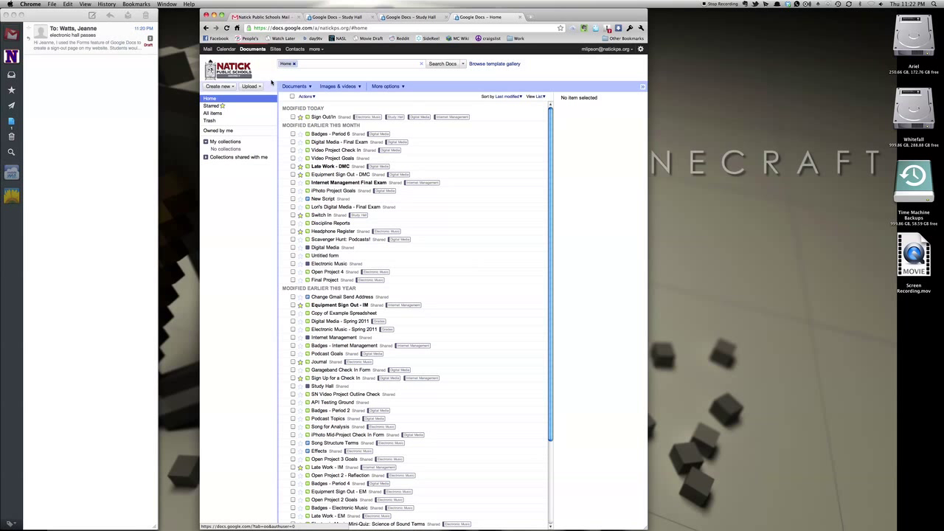
pyautogui.moveTo(452, 215)
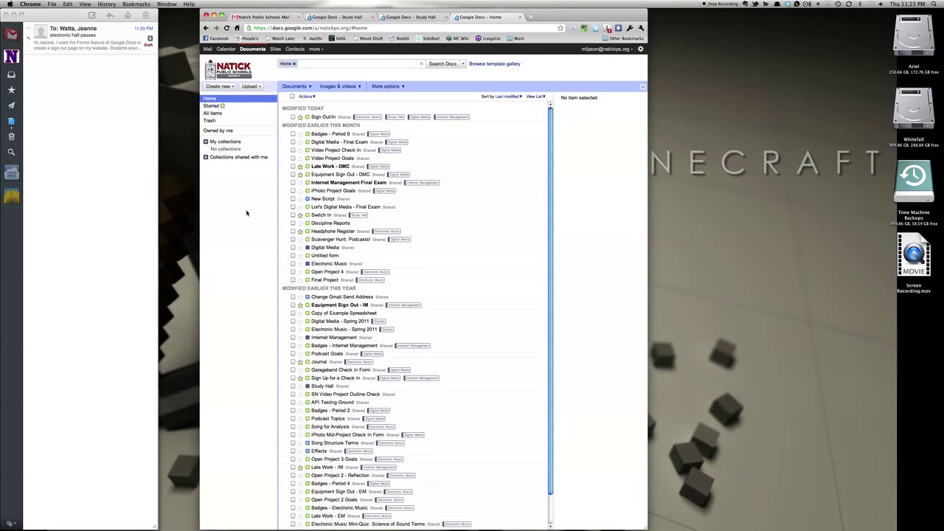
pyautogui.moveTo(255, 212)
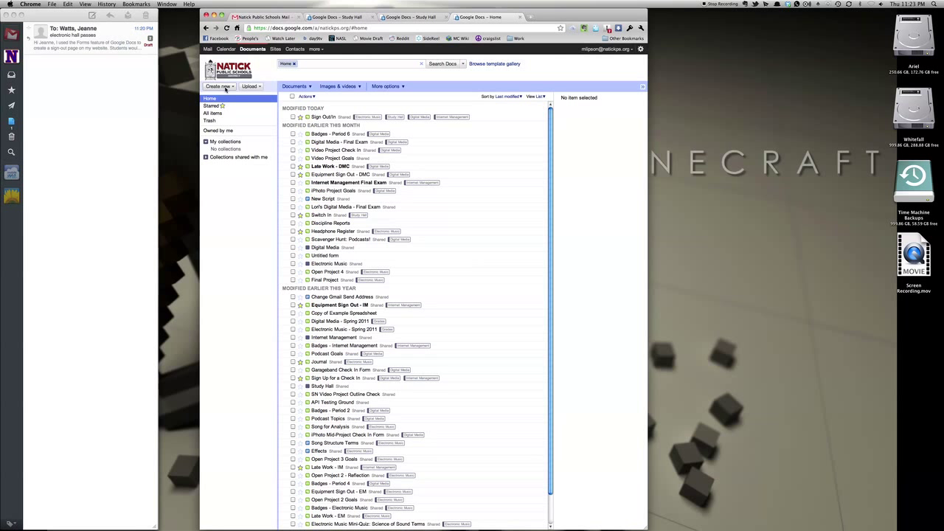
pyautogui.click(218, 86)
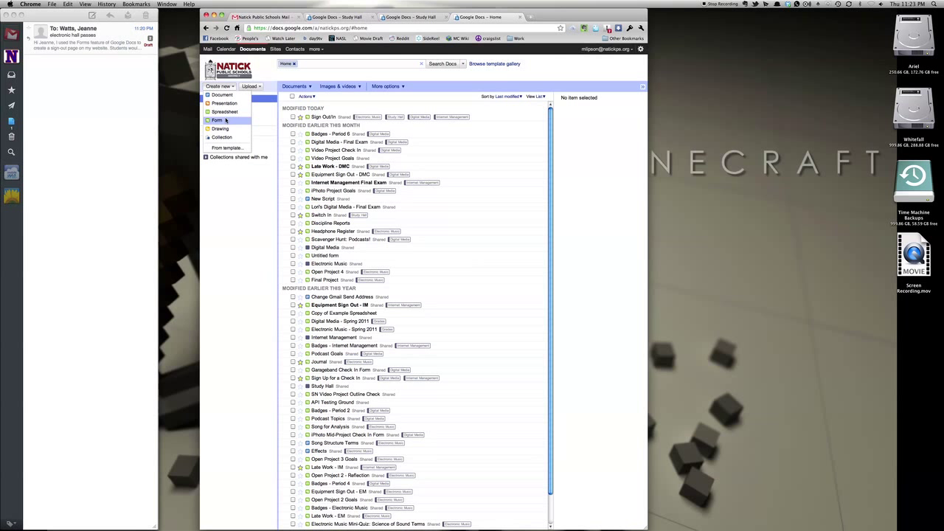
pyautogui.click(217, 120)
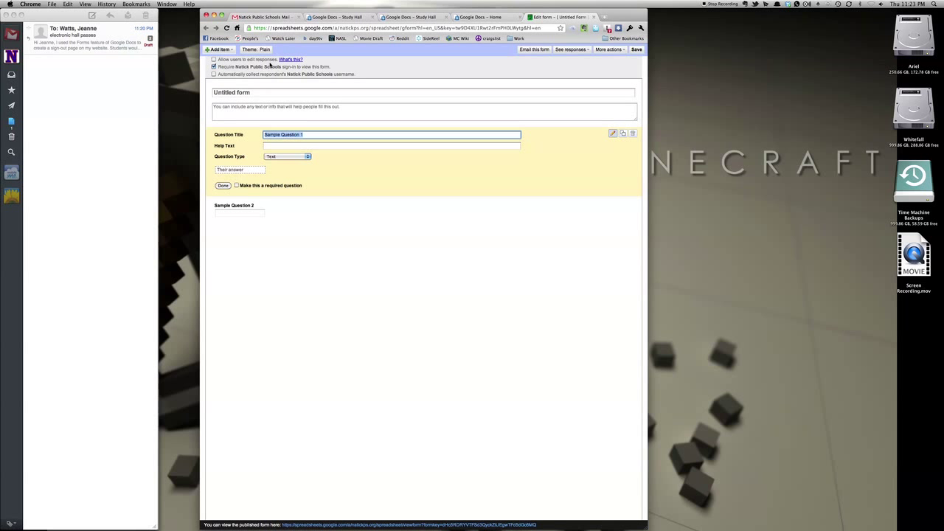
pyautogui.moveTo(274, 87)
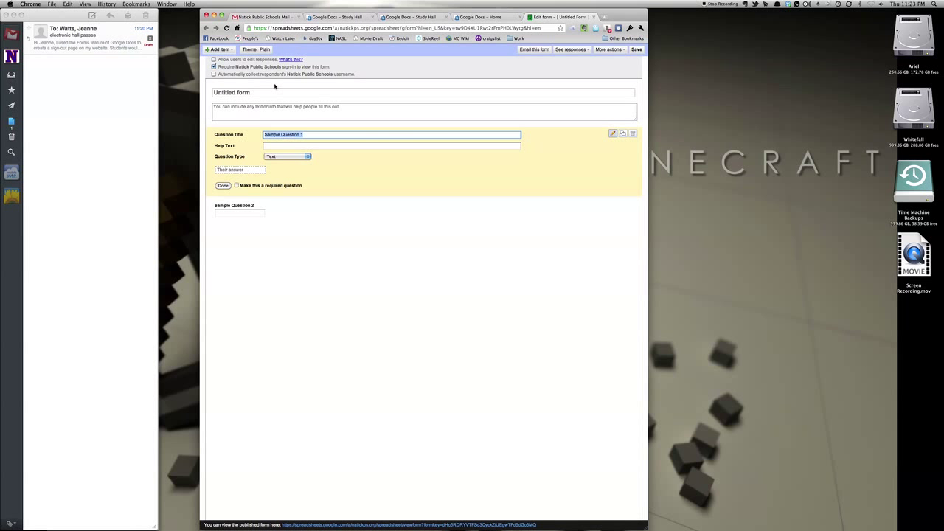
pyautogui.moveTo(282, 77)
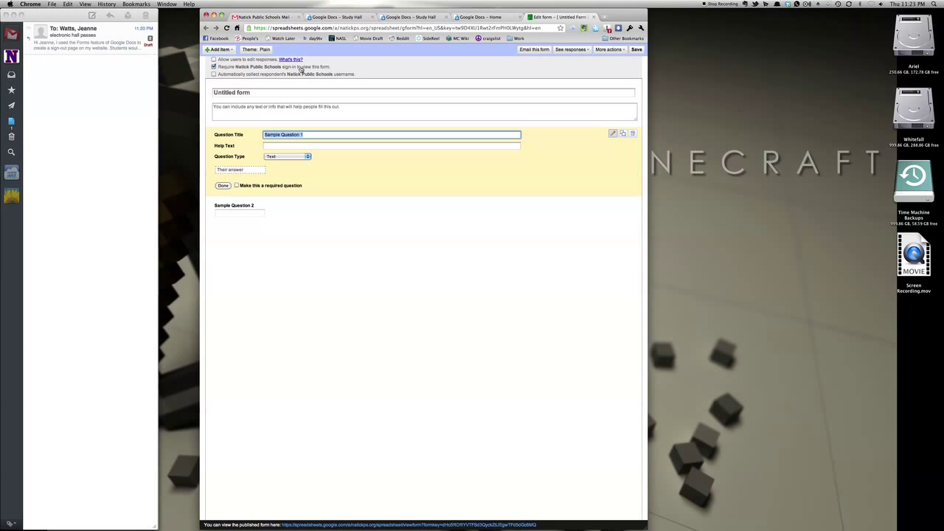
pyautogui.moveTo(323, 67)
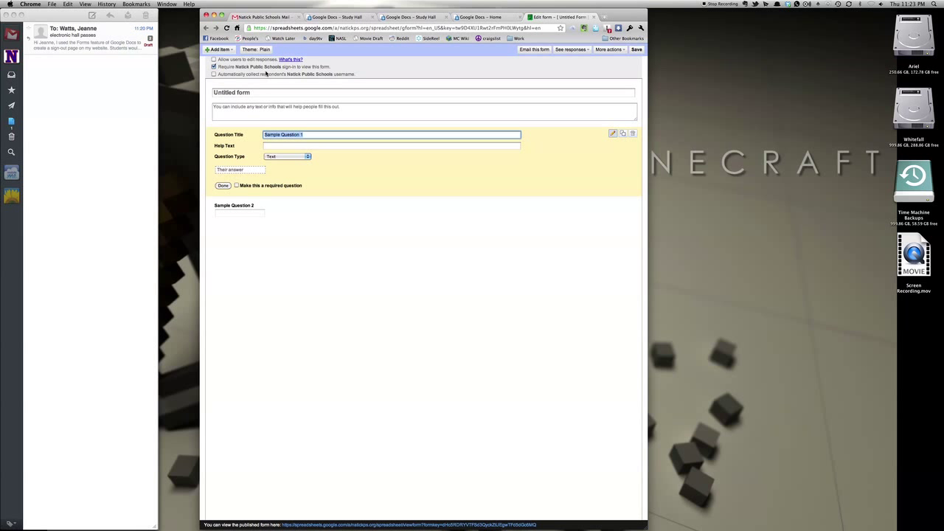
pyautogui.moveTo(262, 73)
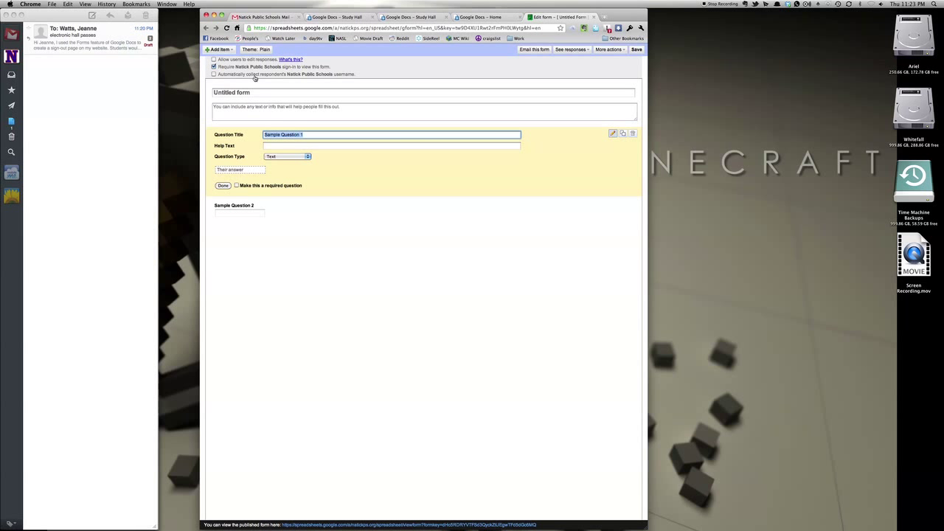
pyautogui.moveTo(323, 78)
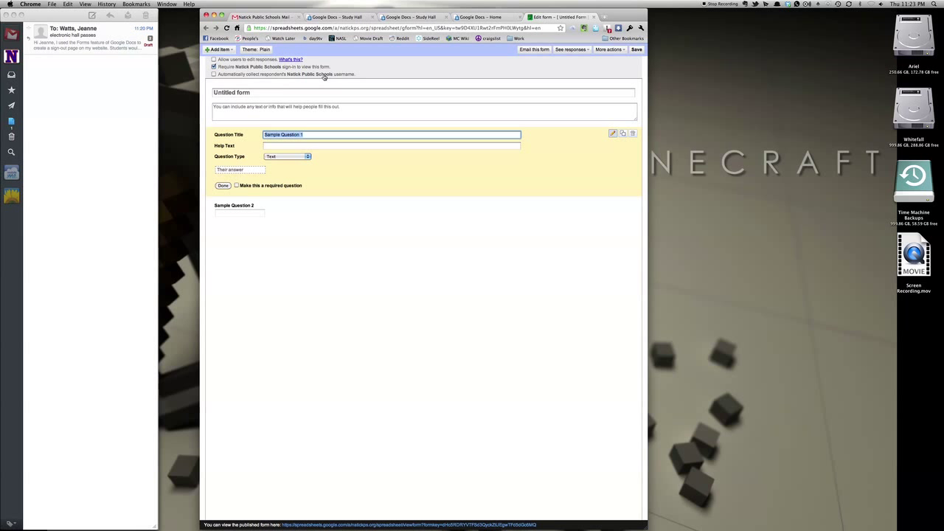
pyautogui.moveTo(344, 75)
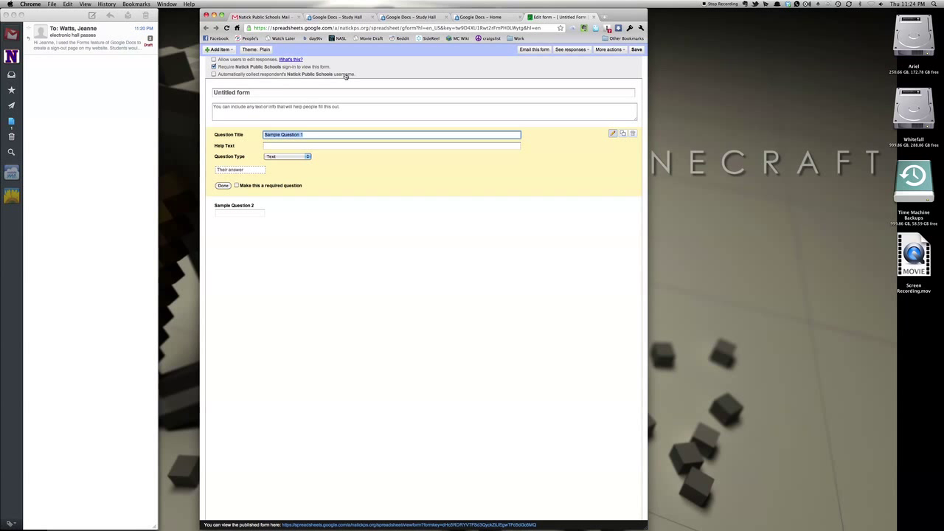
# Enable automatic collection of respondents' Natick Public Schools usernames
pyautogui.click(480, 17)
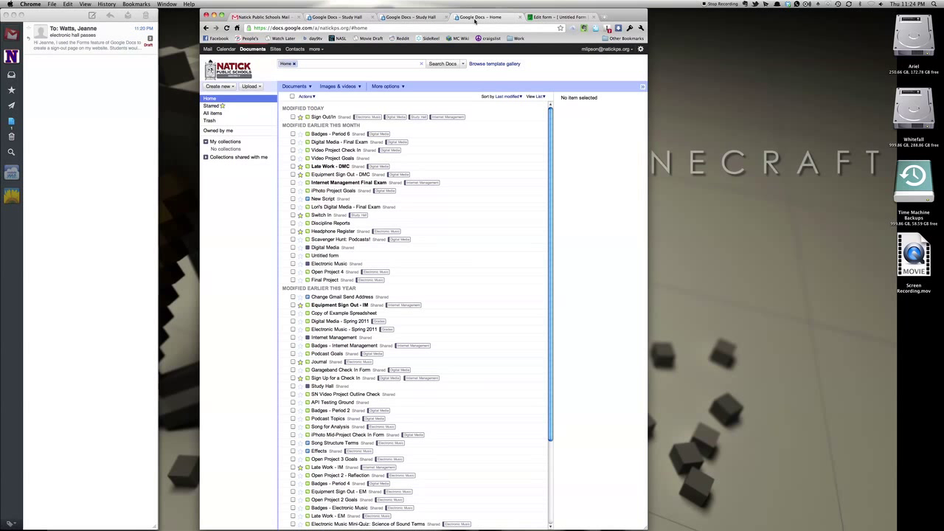
pyautogui.click(227, 187)
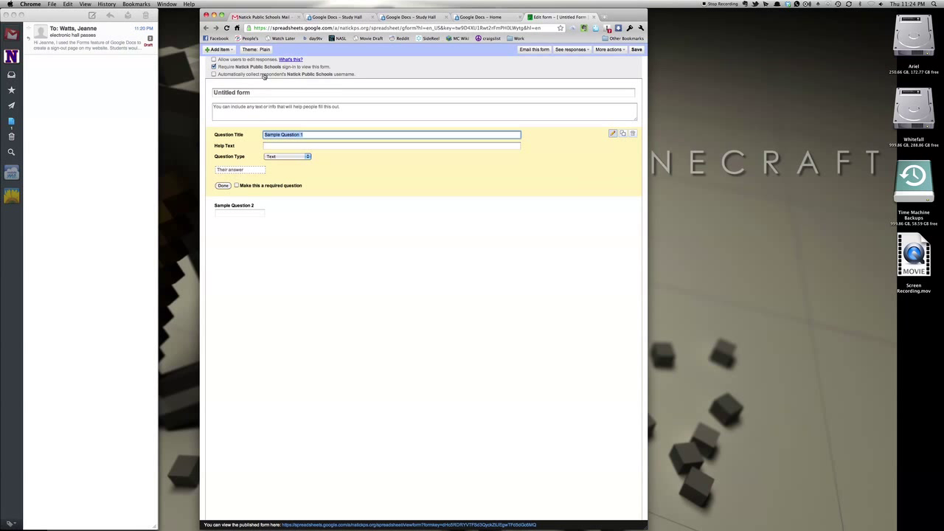
pyautogui.click(215, 74)
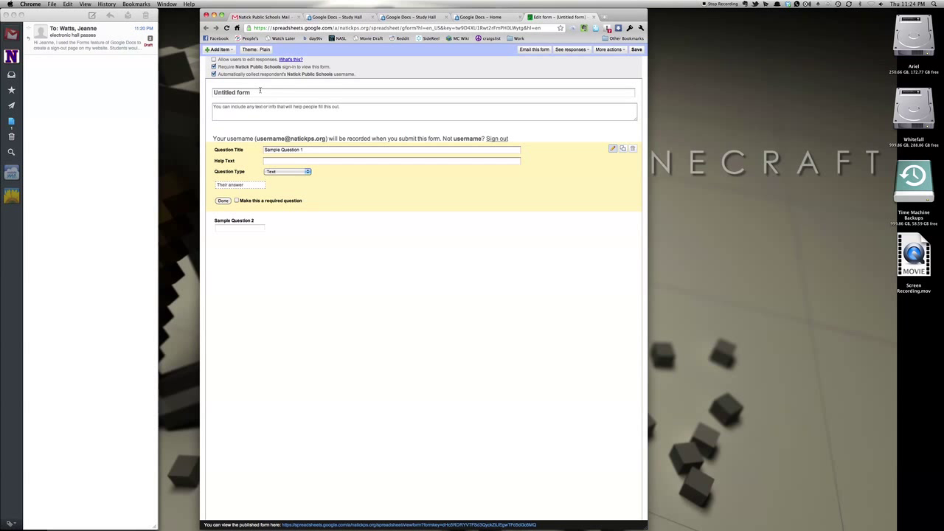
# Title the form 'Sign Out Sheet' with description 'Fill this out if you need to leave the room.'
pyautogui.click(295, 92)
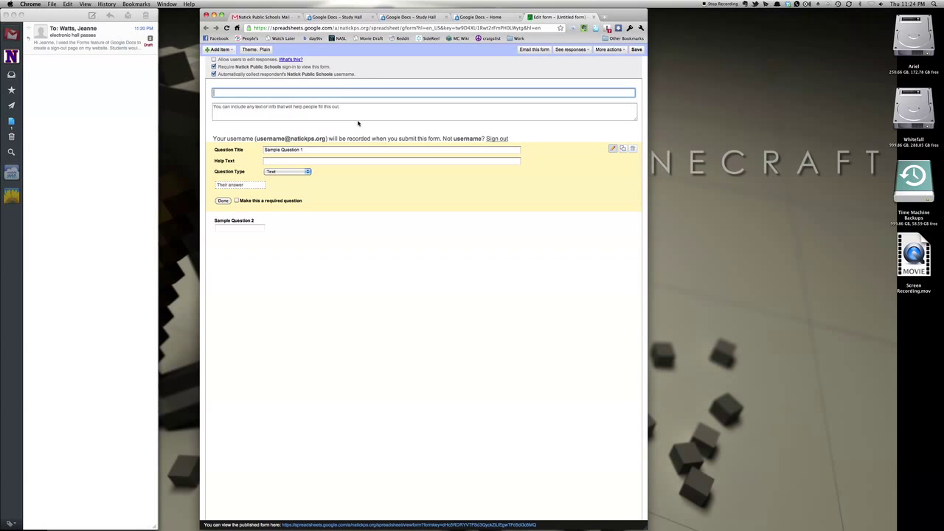
pyautogui.write('Sign Out Sheet')
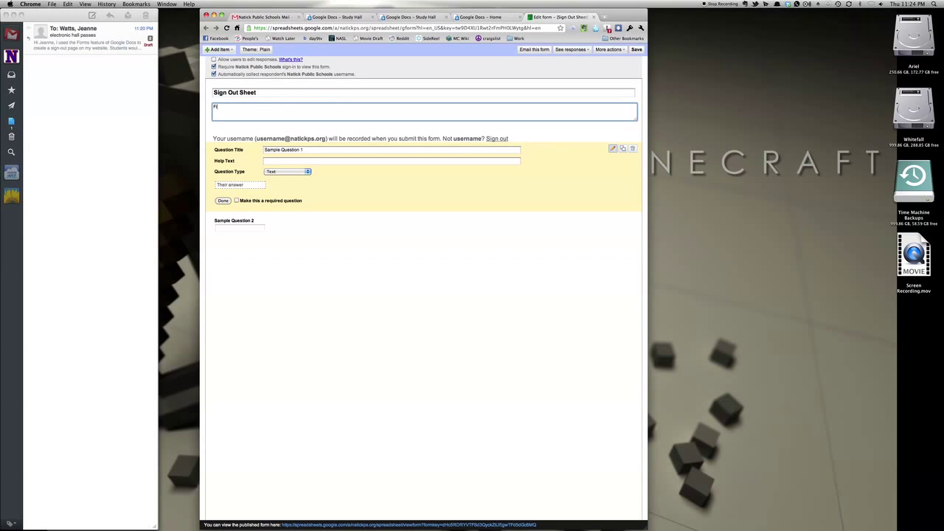
pyautogui.write('Fill this out if you need to leave the room.')
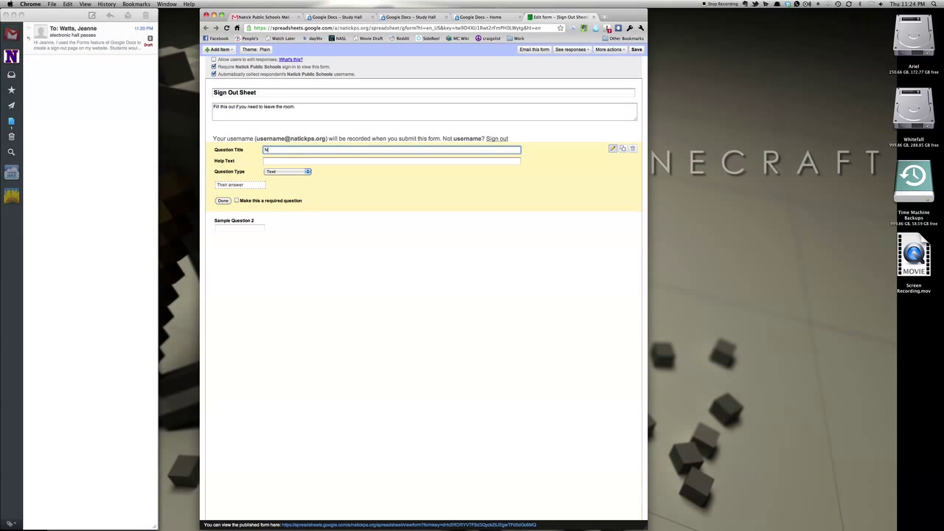
# Title the first question 'Name:', add help text 'First and Last, Please', and make it required
pyautogui.write('ame:')
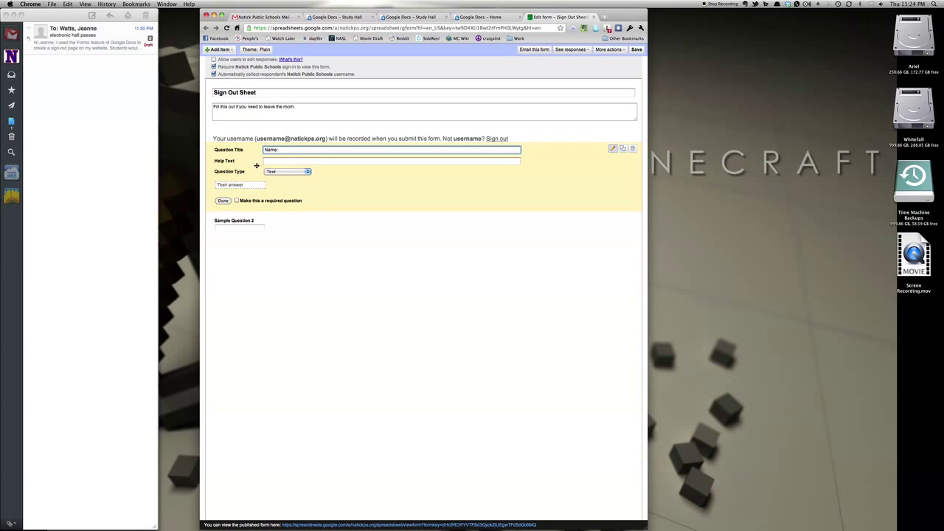
pyautogui.click(390, 160)
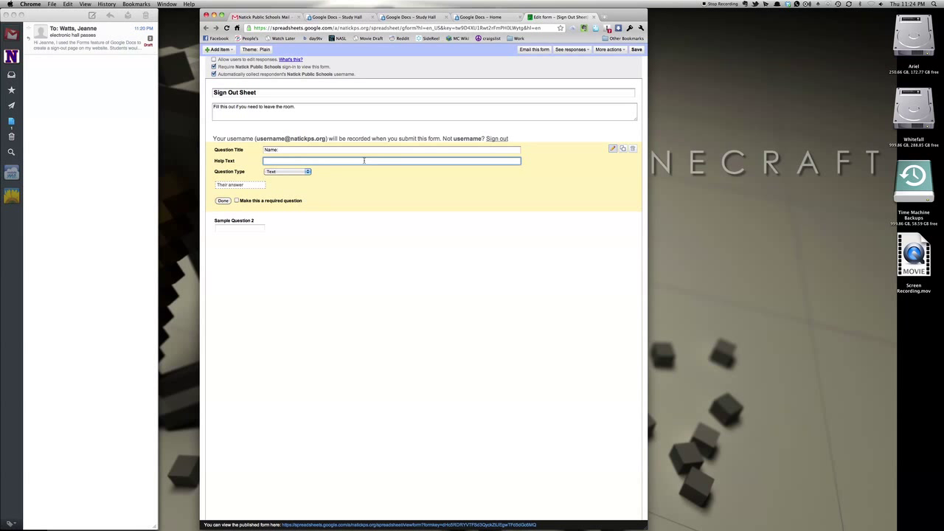
pyautogui.write('f')
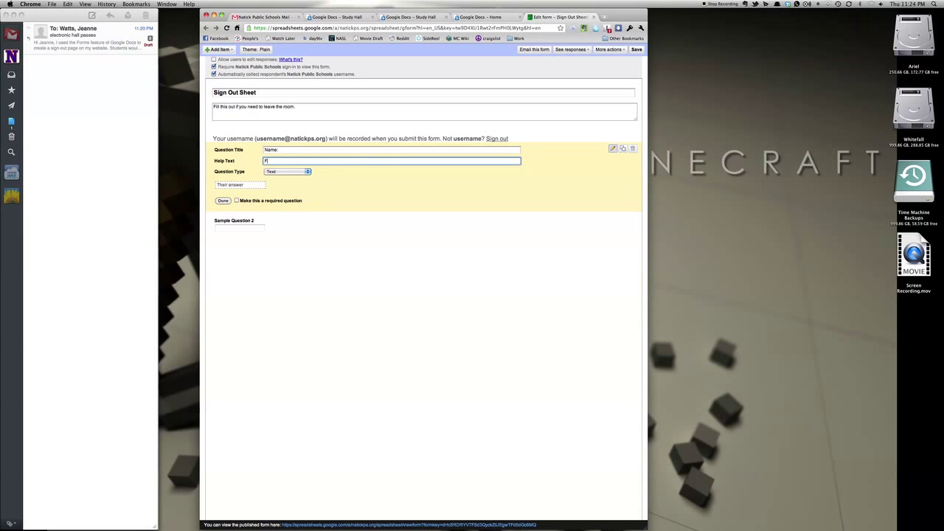
pyautogui.write('First and Last, Please')
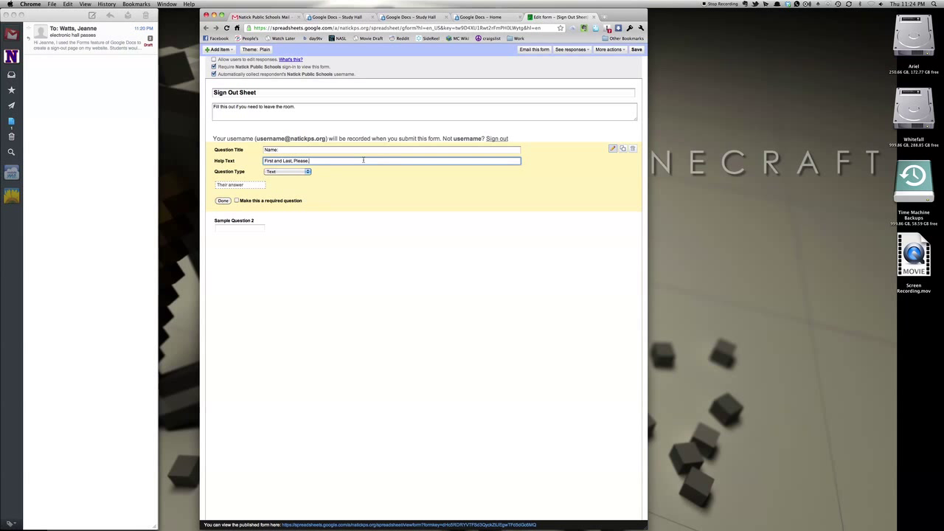
pyautogui.moveTo(289, 181)
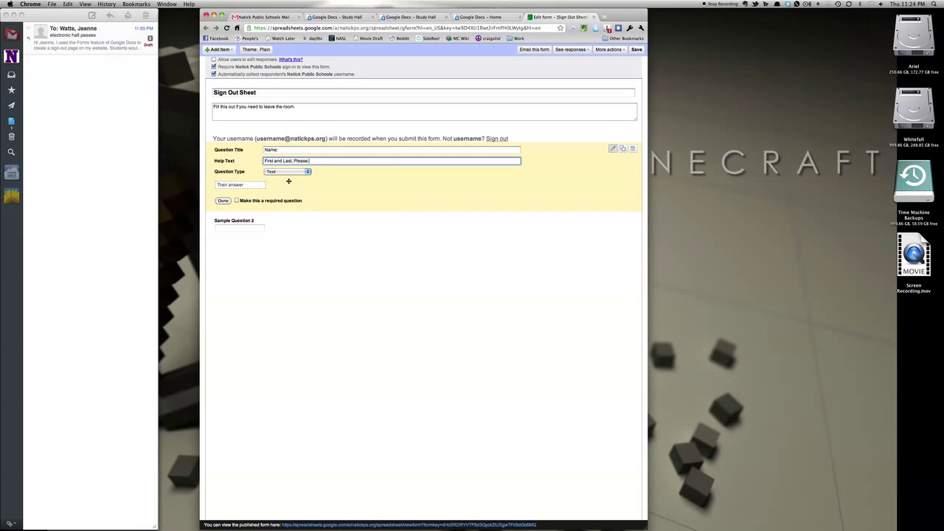
pyautogui.click(287, 171)
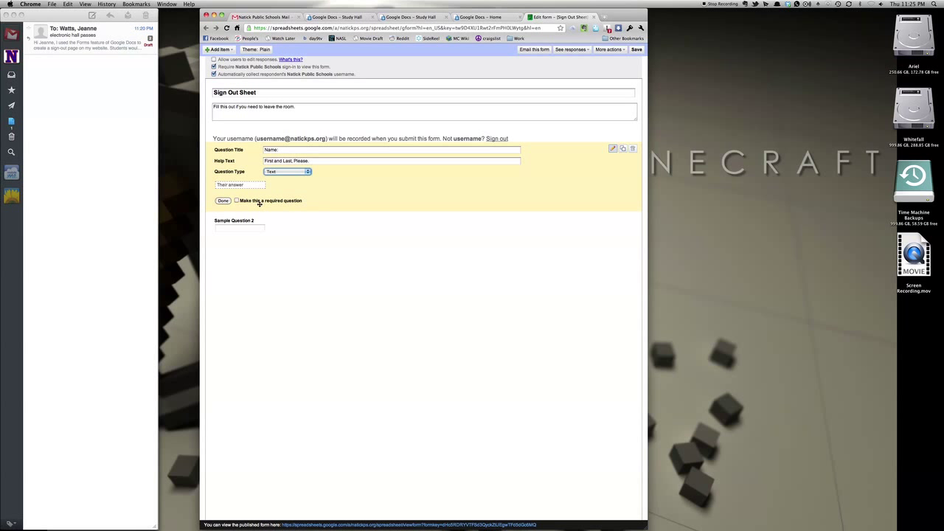
pyautogui.moveTo(287, 202)
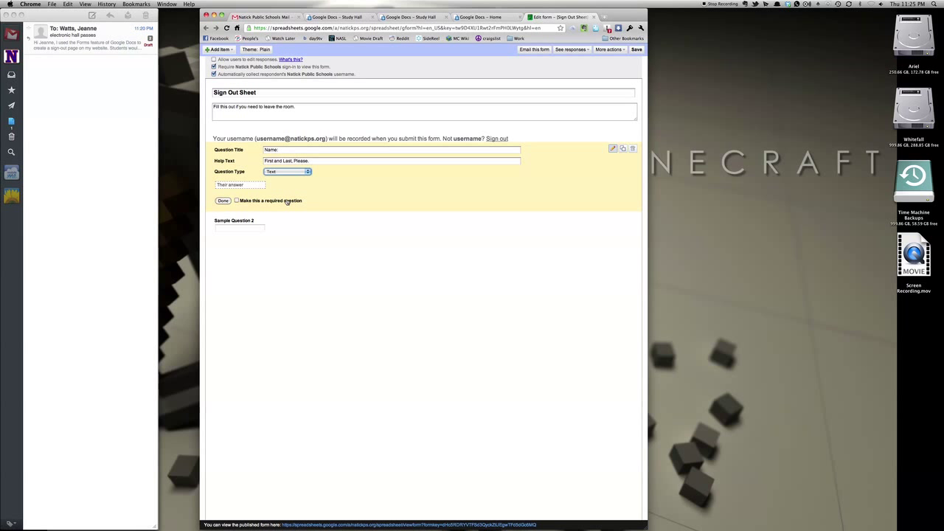
pyautogui.click(236, 200)
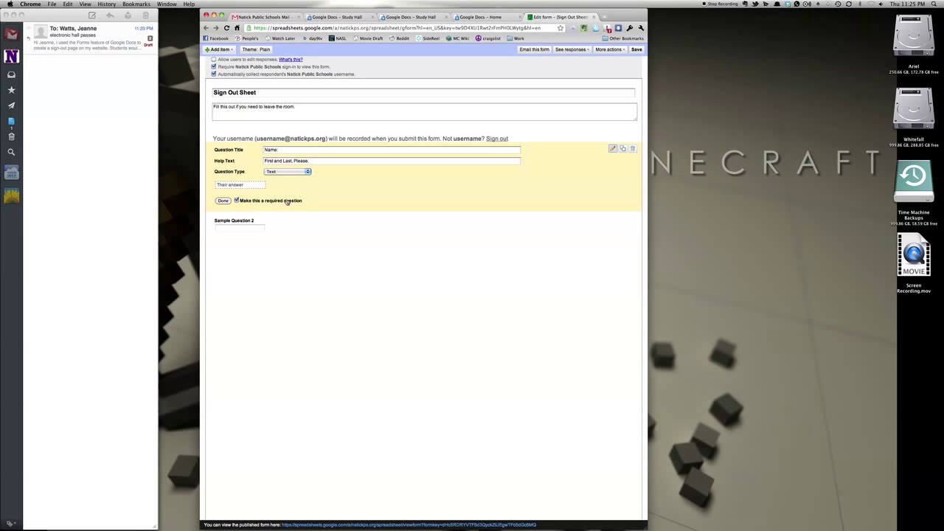
pyautogui.moveTo(330, 135)
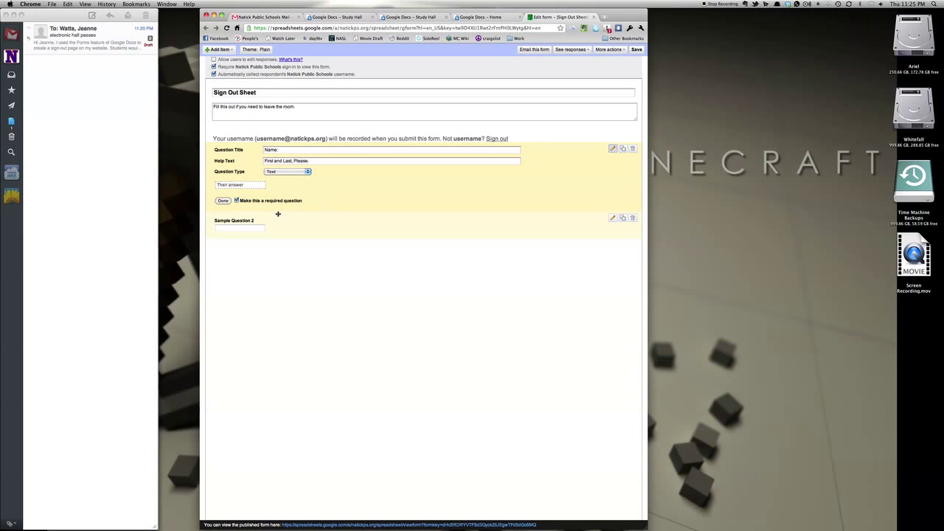
pyautogui.click(222, 201)
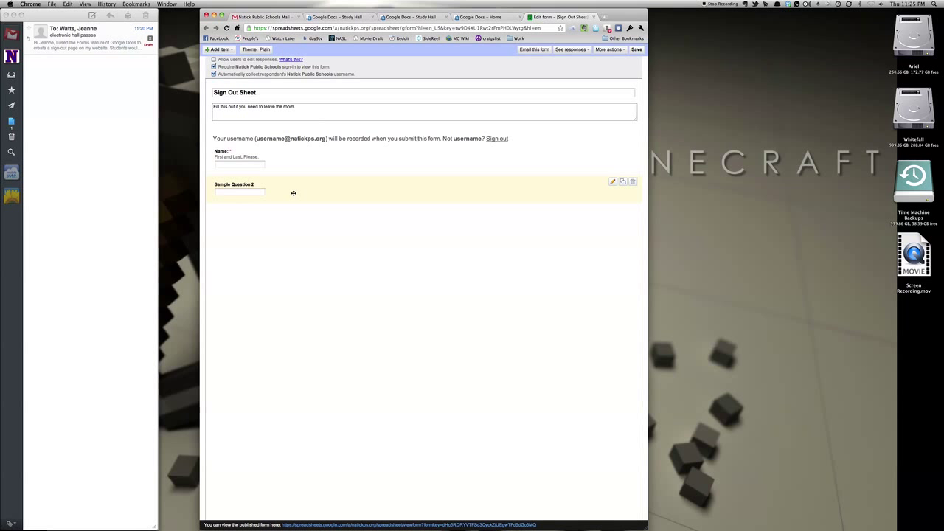
# Rename Sample Question 2 to 'Where are you going?'
pyautogui.click(612, 181)
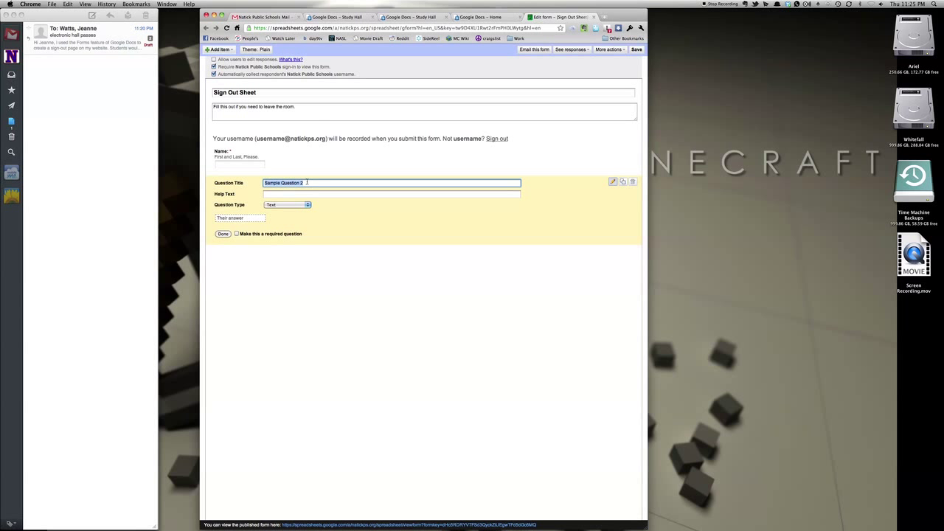
pyautogui.write('Where are you going')
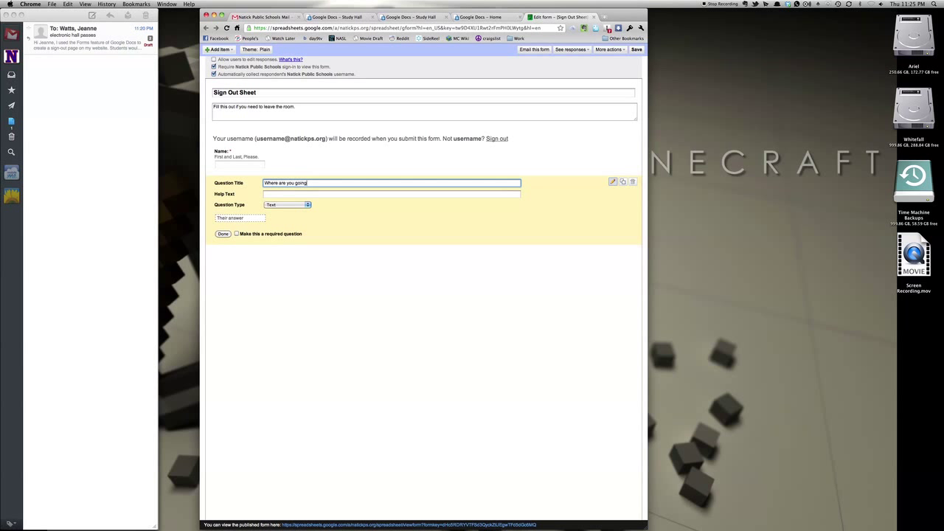
pyautogui.write('?')
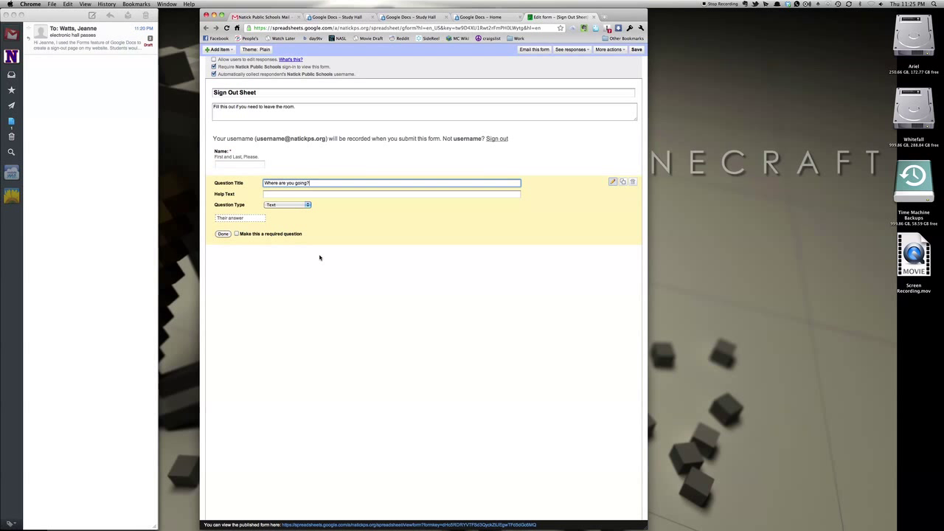
pyautogui.click(223, 234)
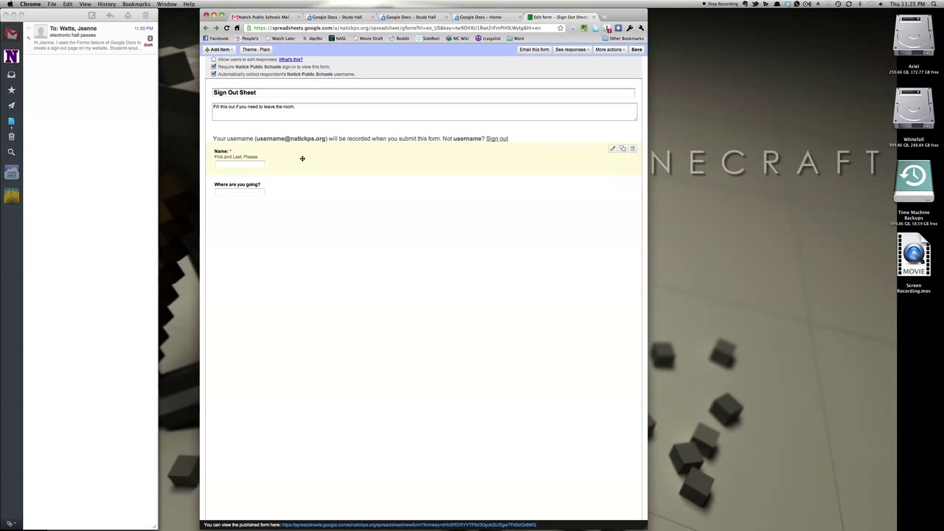
pyautogui.click(382, 278)
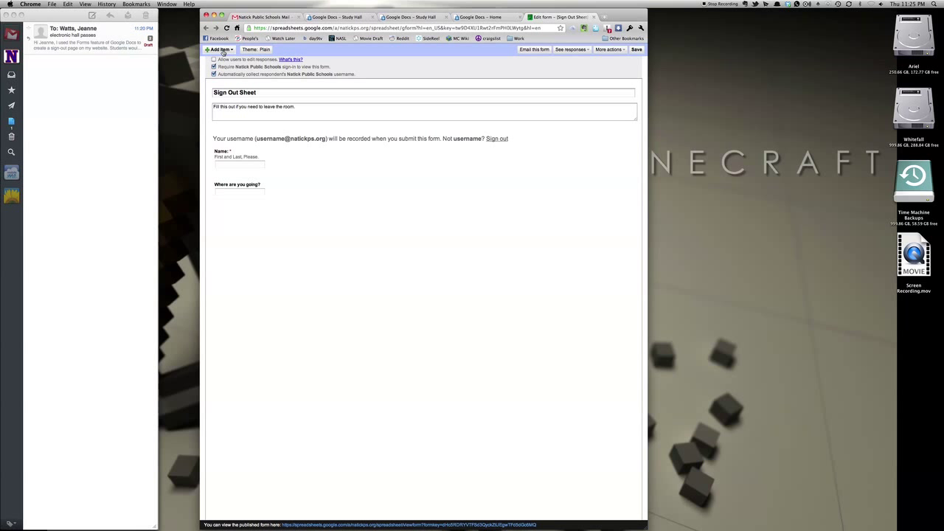
# Add 'Are you leaving the room or returning?' with Leaving and Returning choices, then save the form
pyautogui.click(219, 50)
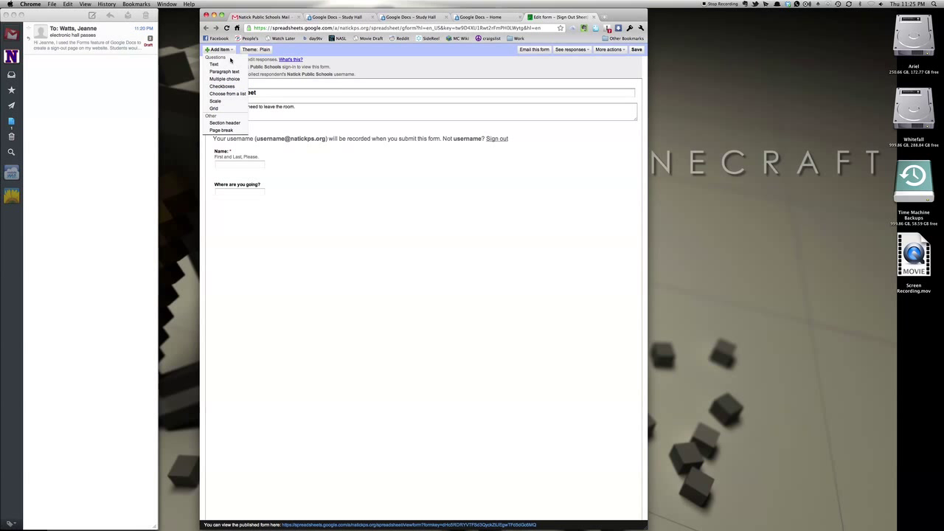
pyautogui.moveTo(214, 64)
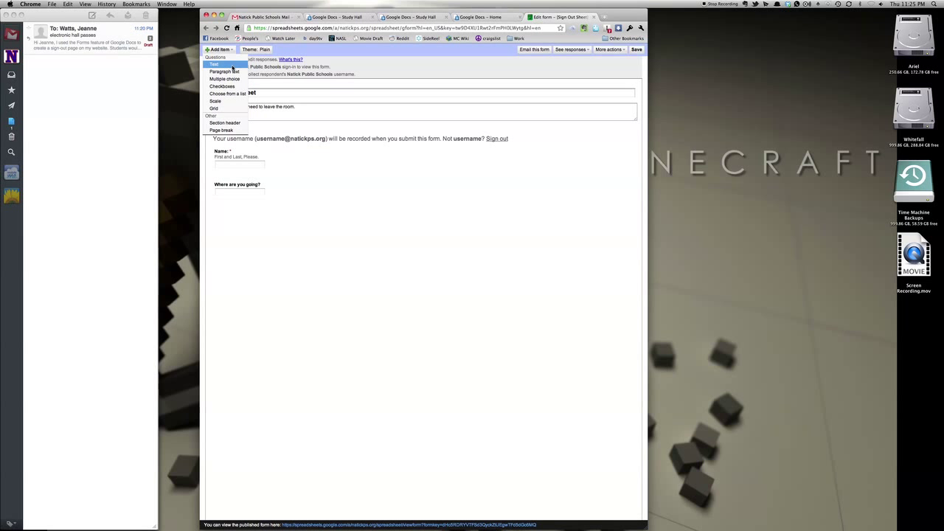
pyautogui.moveTo(221, 87)
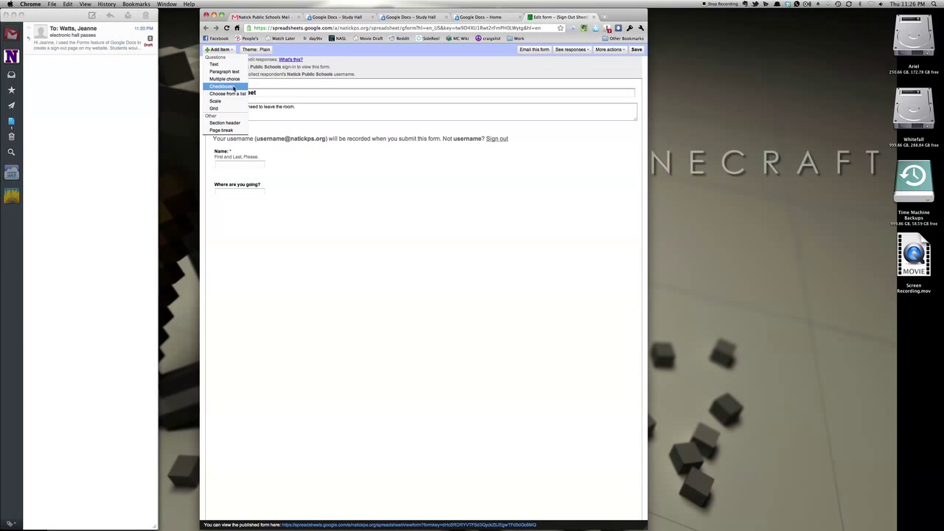
pyautogui.click(227, 94)
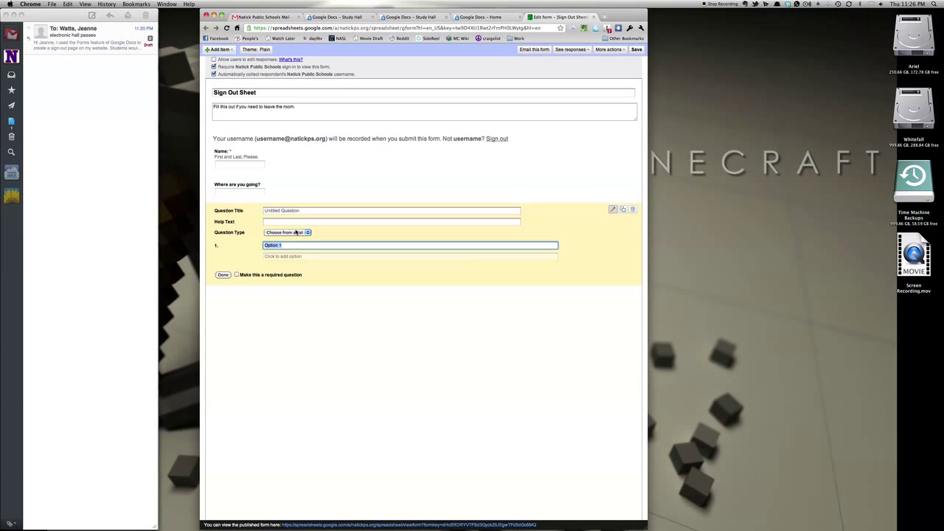
pyautogui.write('Are')
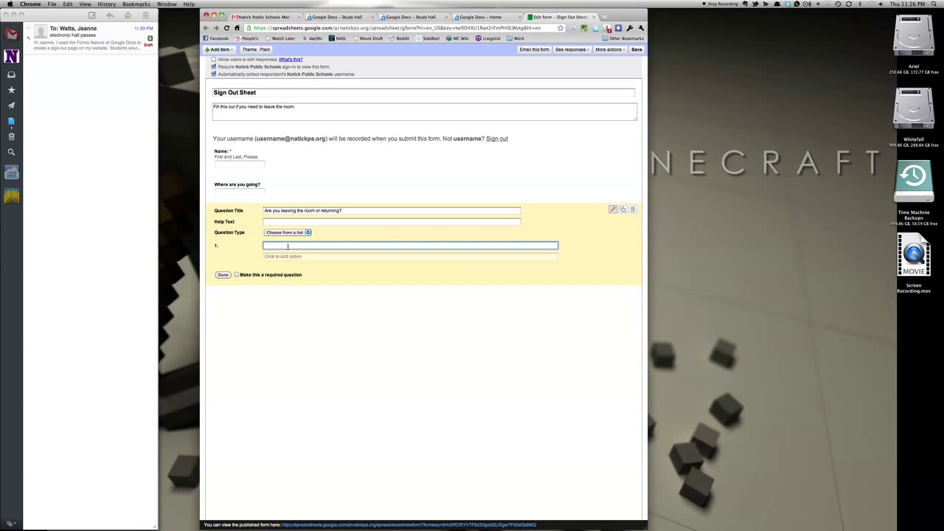
pyautogui.write('Leaving')
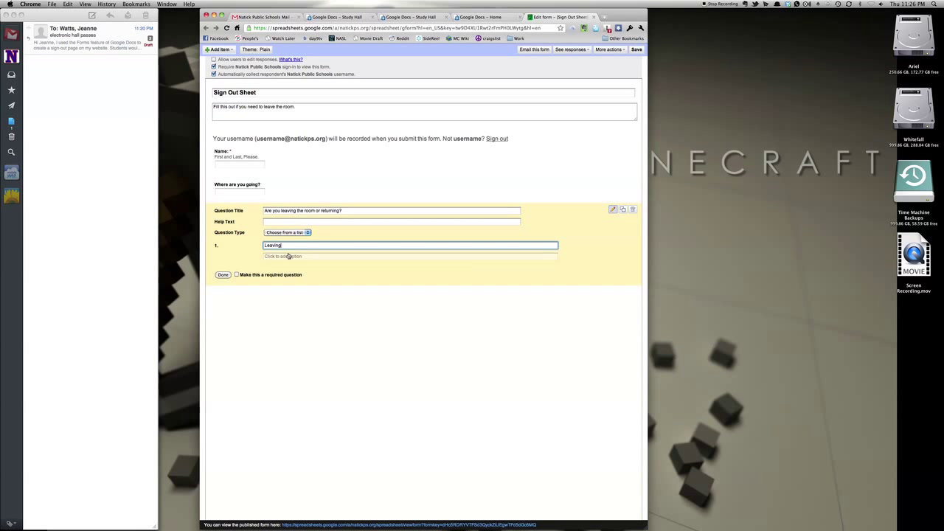
pyautogui.write('Returning')
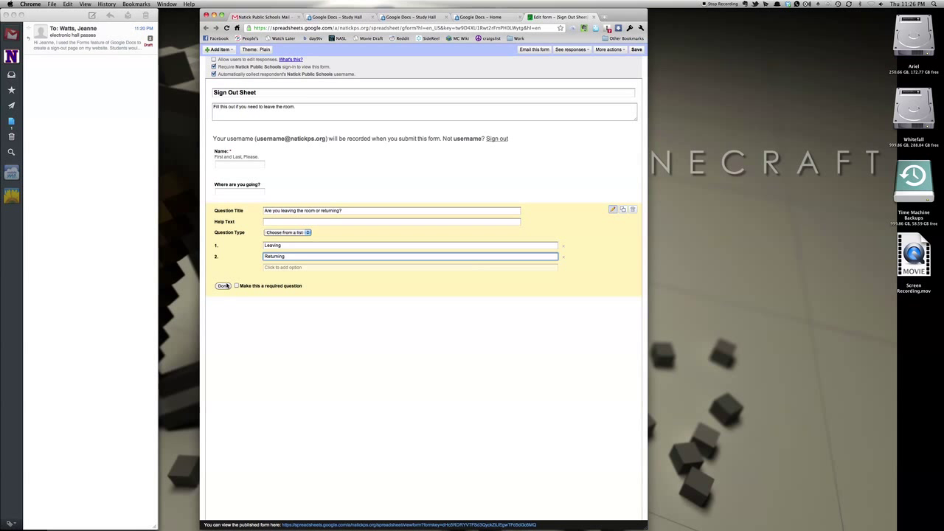
pyautogui.click(223, 285)
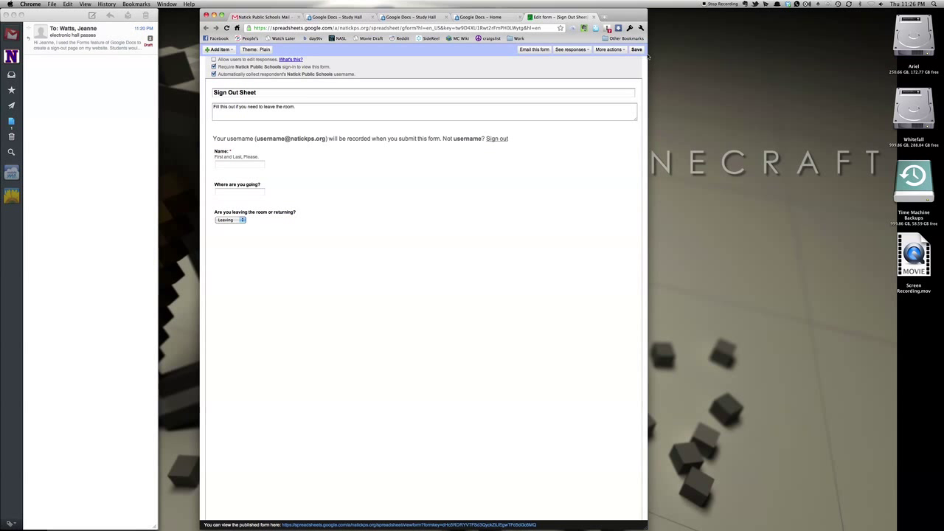
pyautogui.click(635, 50)
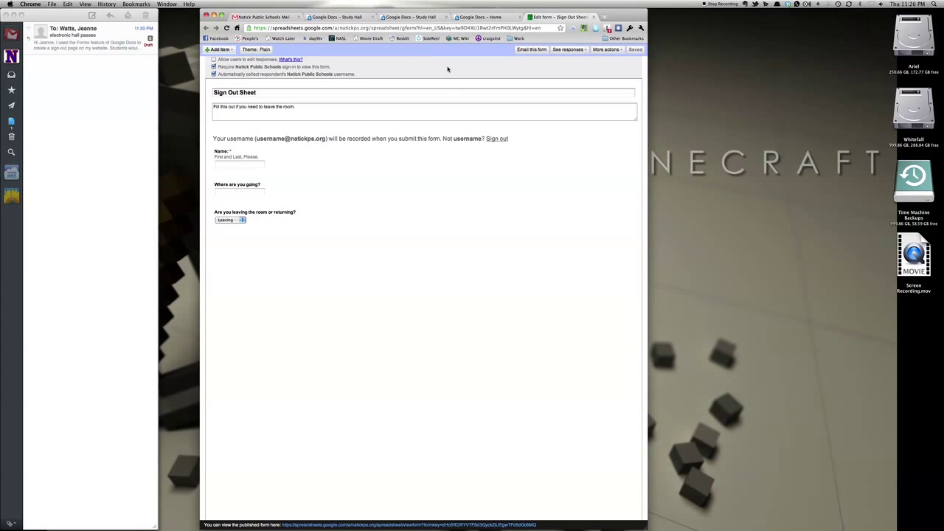
pyautogui.moveTo(443, 72)
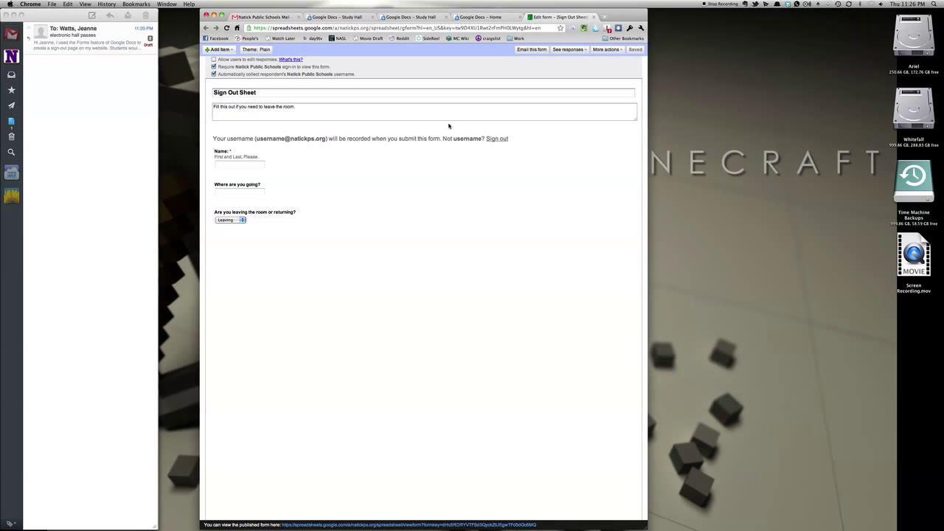
pyautogui.moveTo(227, 527)
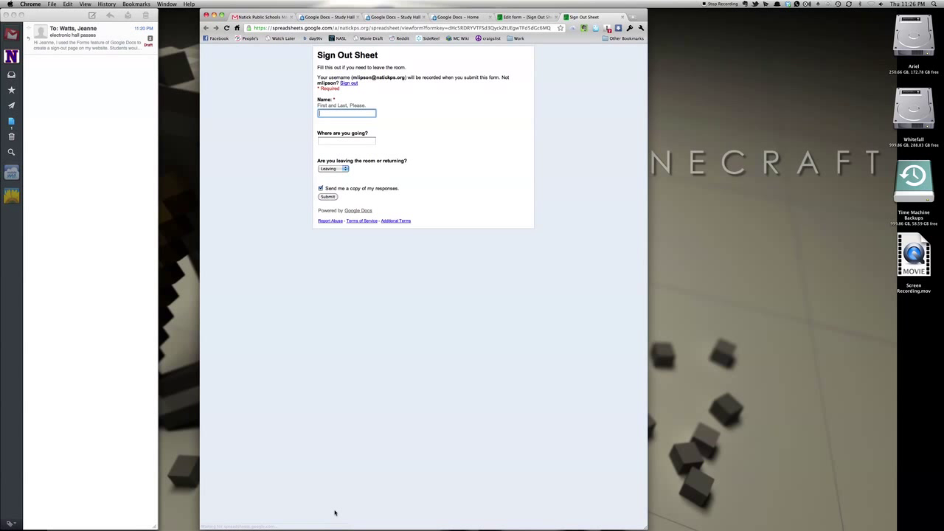
pyautogui.moveTo(415, 310)
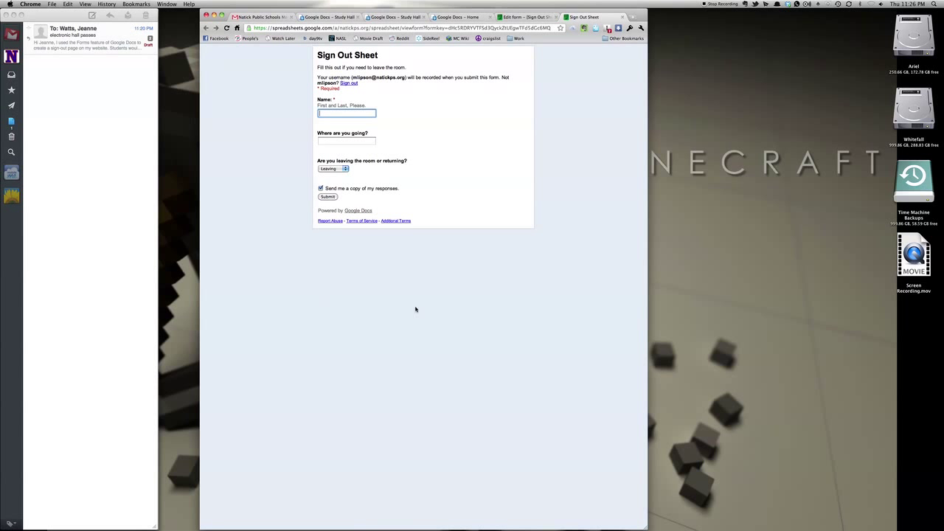
pyautogui.moveTo(392, 151)
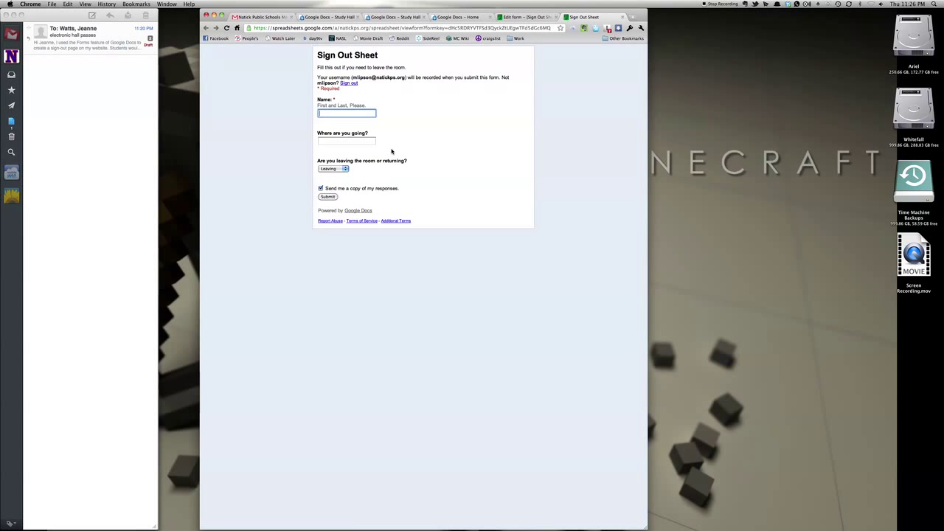
pyautogui.moveTo(365, 185)
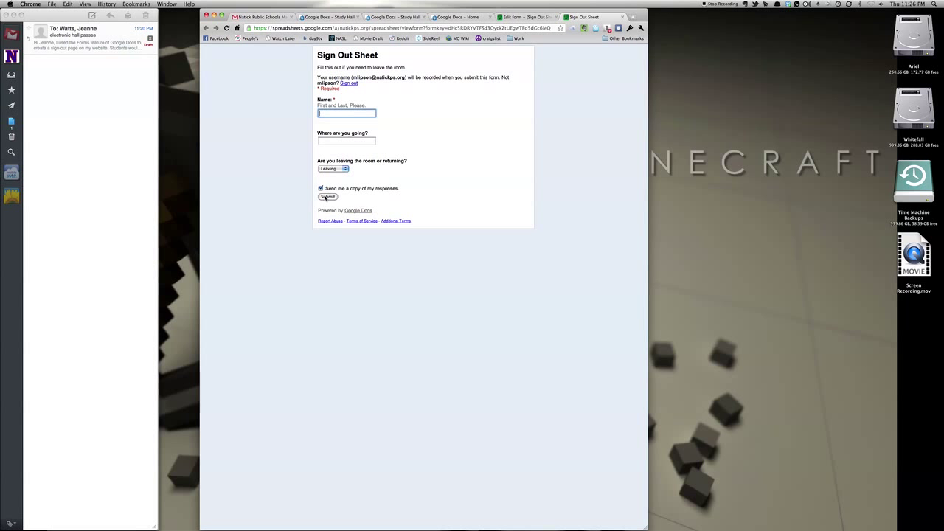
pyautogui.moveTo(449, 188)
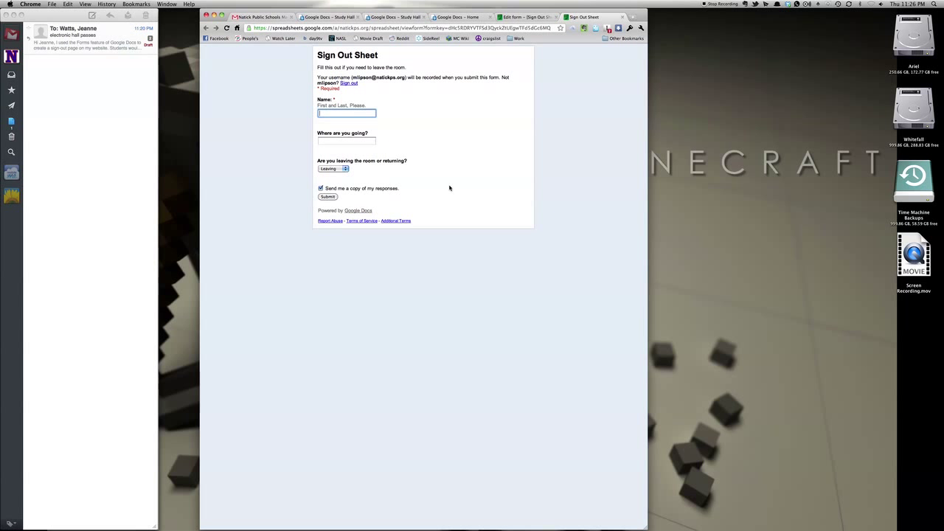
pyautogui.moveTo(486, 339)
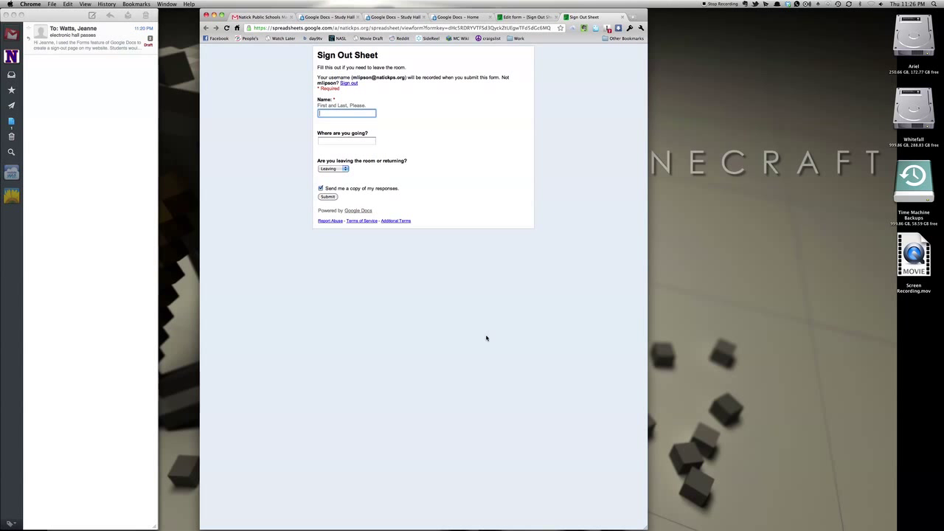
pyautogui.moveTo(403, 4)
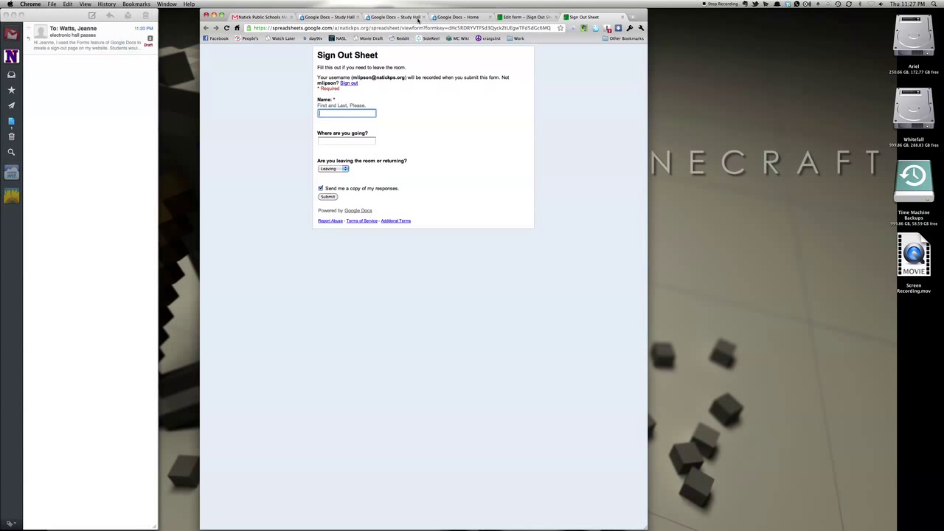
# Select the published Sign Out Sheet form's URL in the address bar
pyautogui.click(402, 28)
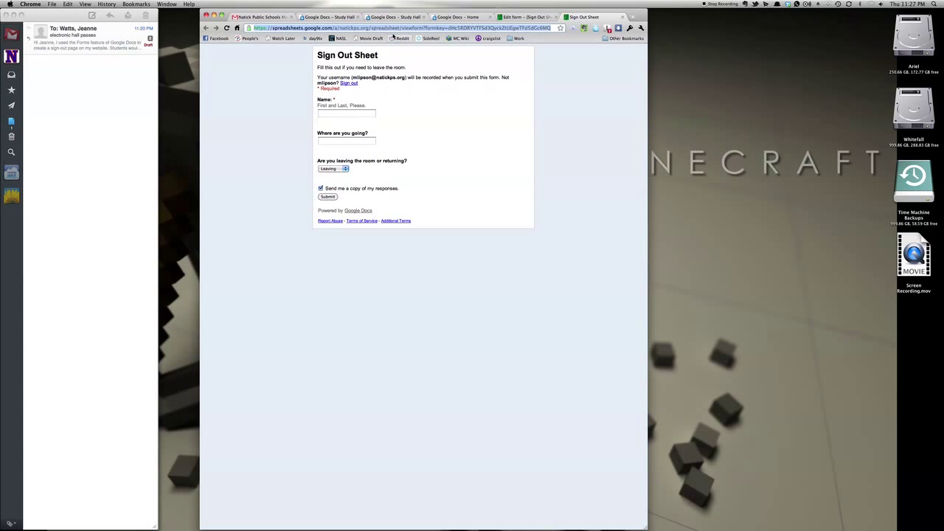
pyautogui.moveTo(402, 38)
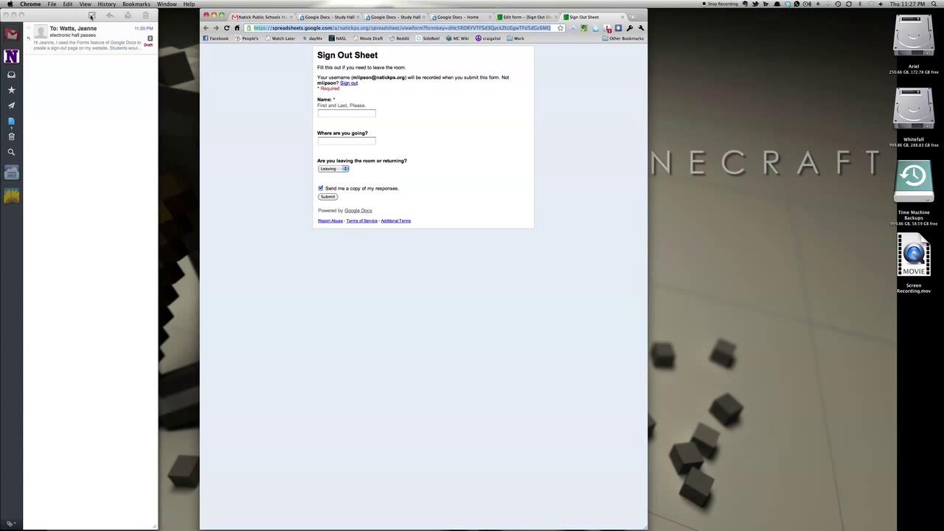
# Paste the form link into a new Sparrow message, then discard the draft
pyautogui.click(68, 4)
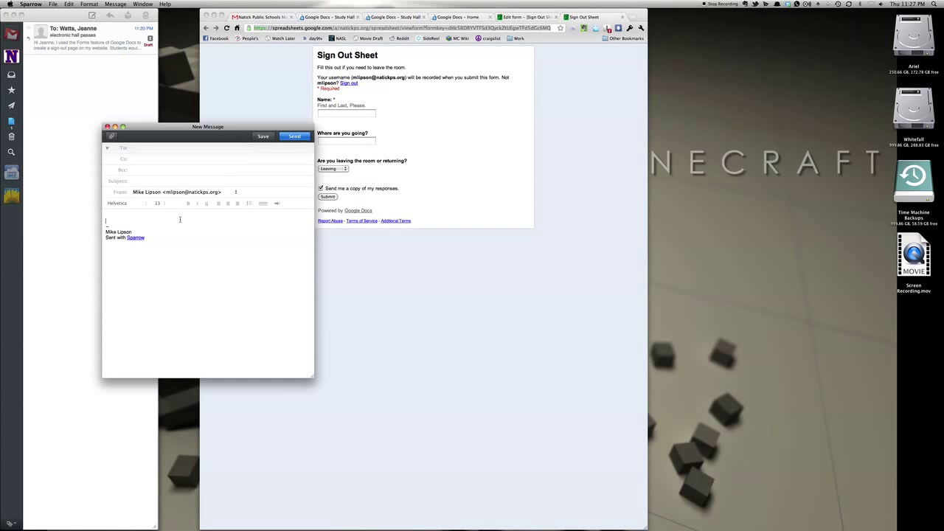
pyautogui.click(69, 5)
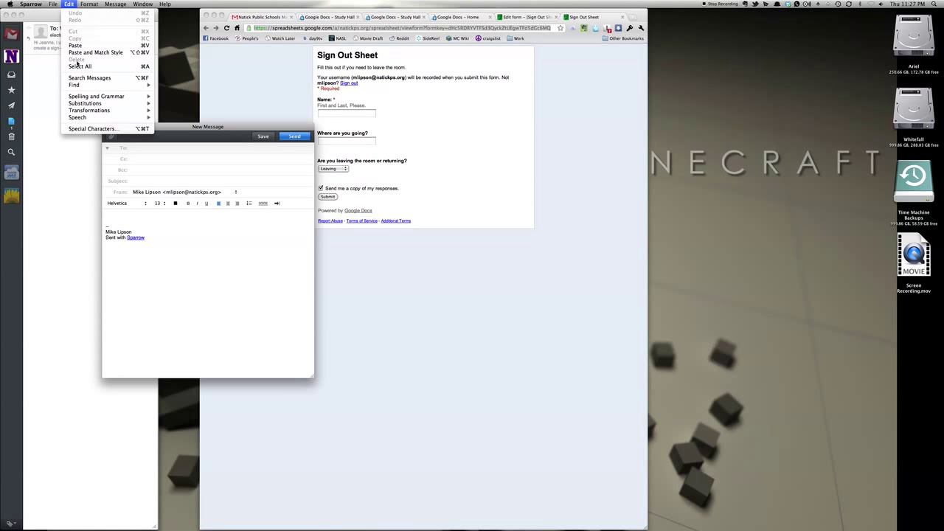
pyautogui.click(74, 46)
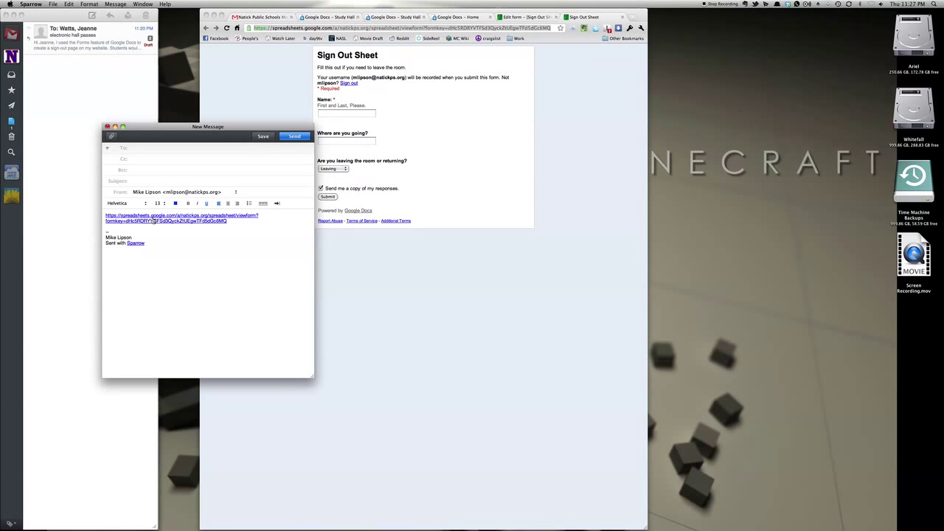
pyautogui.moveTo(474, 118)
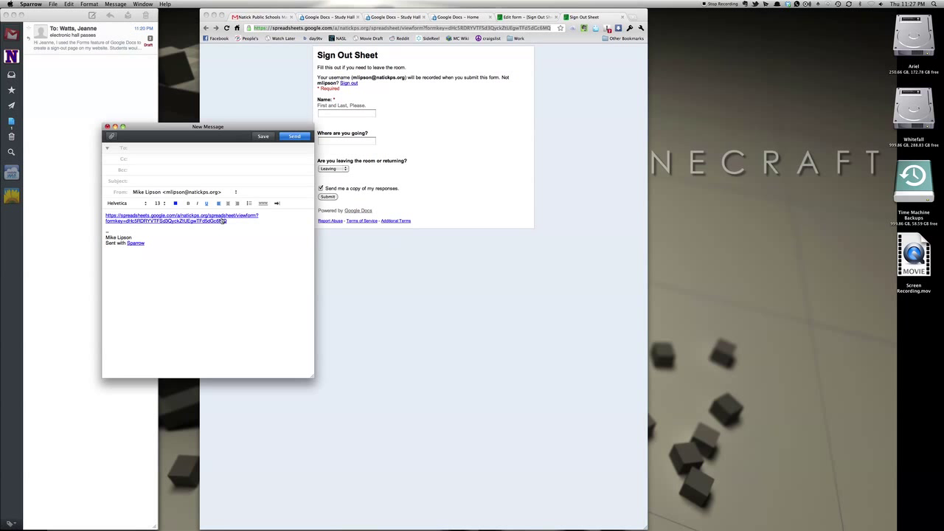
pyautogui.moveTo(221, 255)
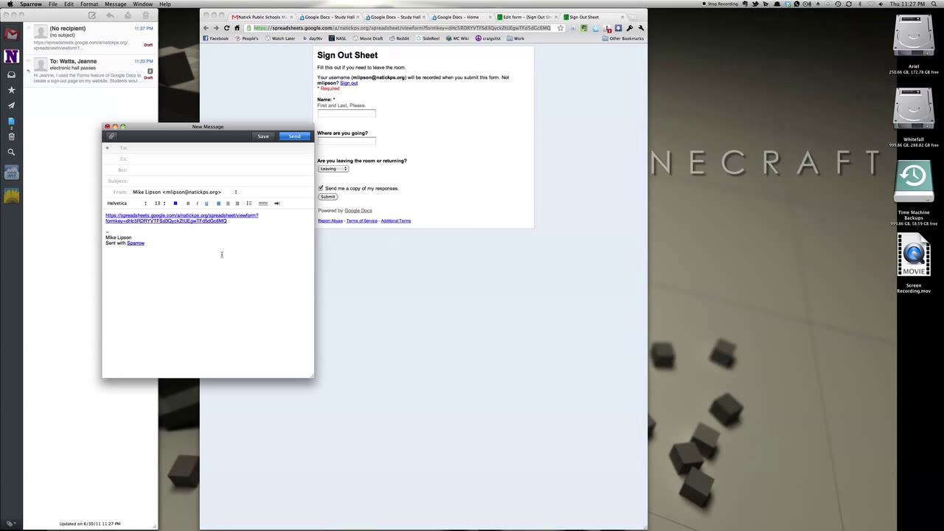
pyautogui.click(107, 127)
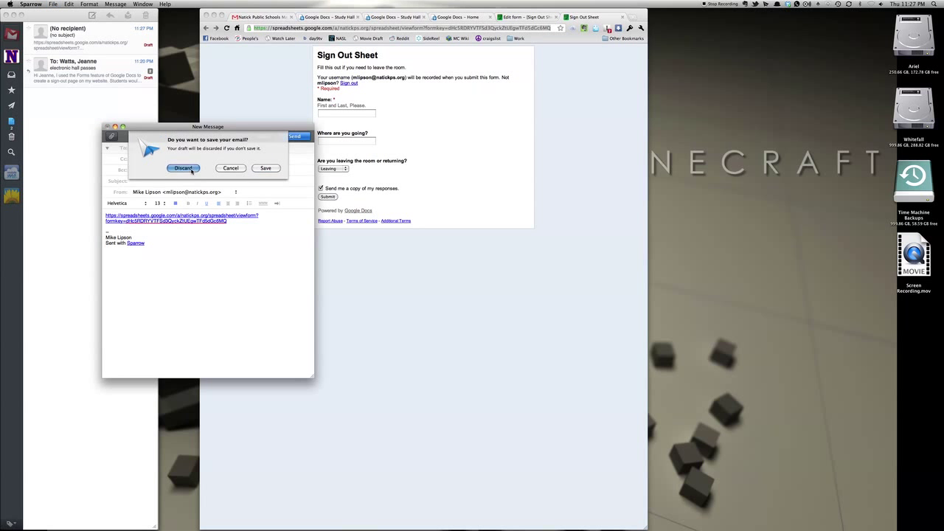
pyautogui.click(183, 168)
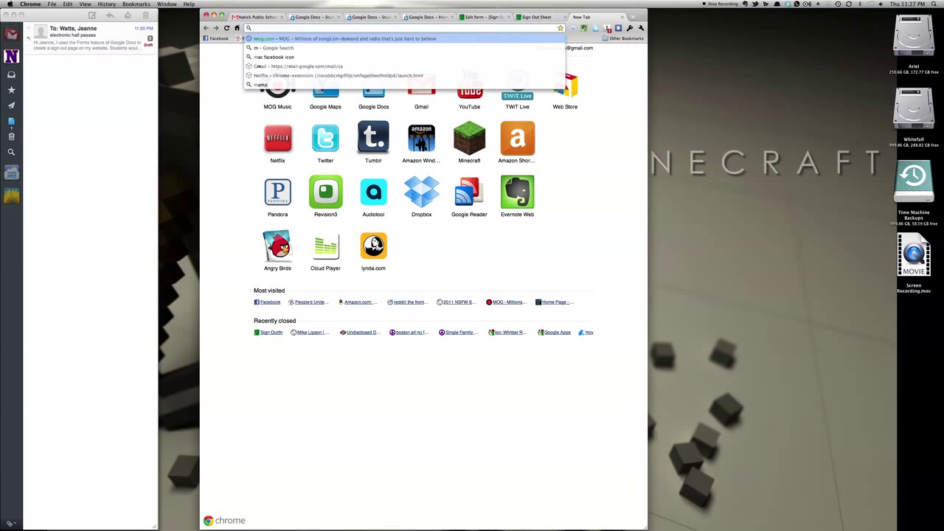
# Go to mikelipson.com/digitalmedia and open the SIGN OUT page
pyautogui.write('mikelipson.com/digitalmedia')
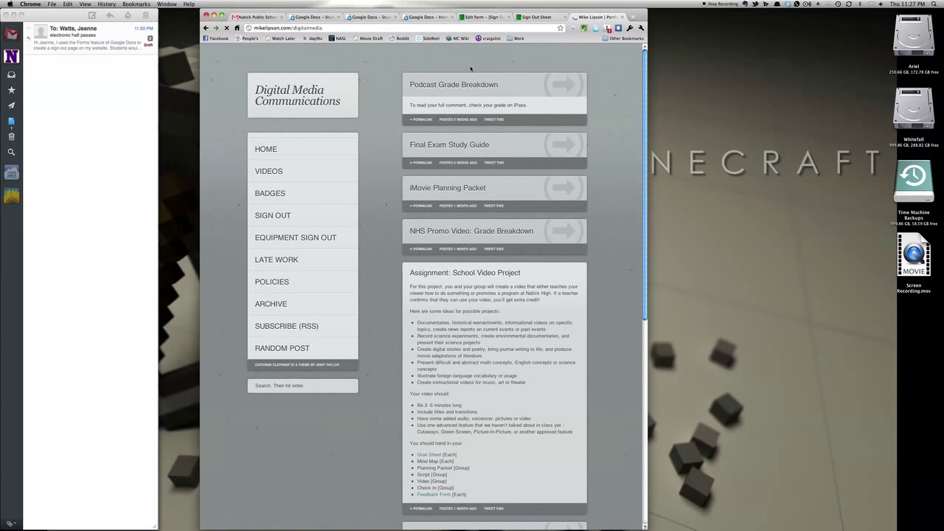
pyautogui.moveTo(273, 215)
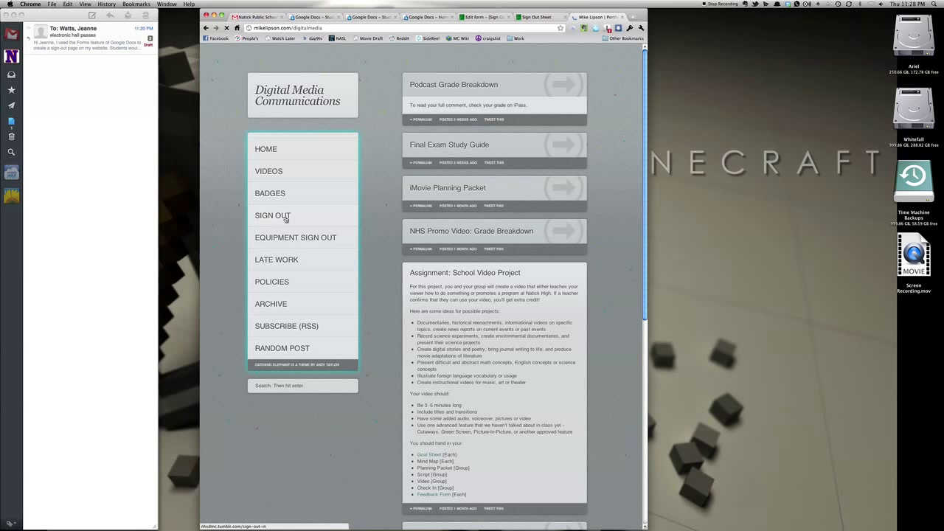
pyautogui.click(272, 215)
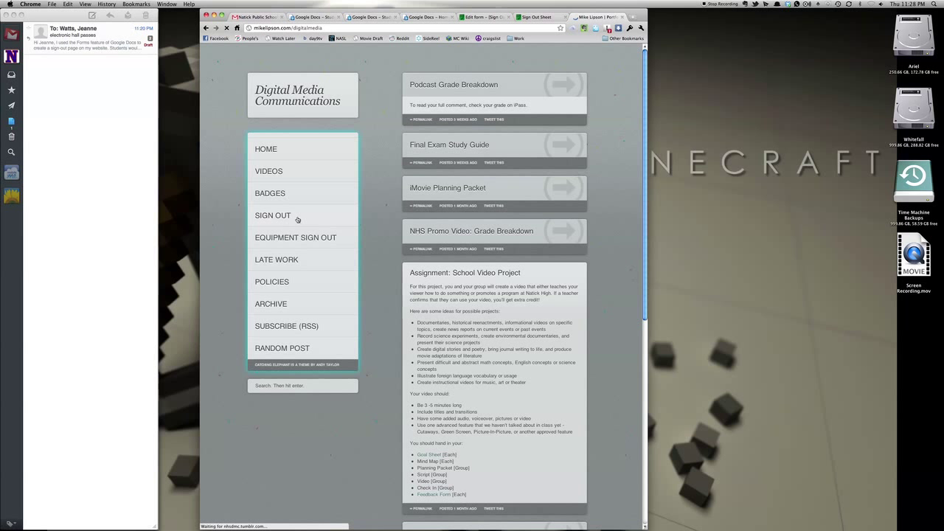
pyautogui.click(273, 215)
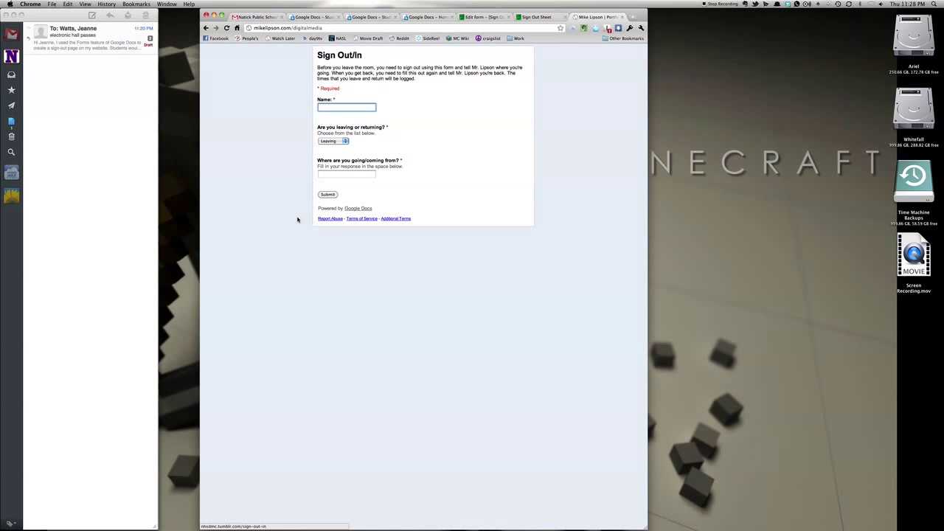
pyautogui.moveTo(275, 287)
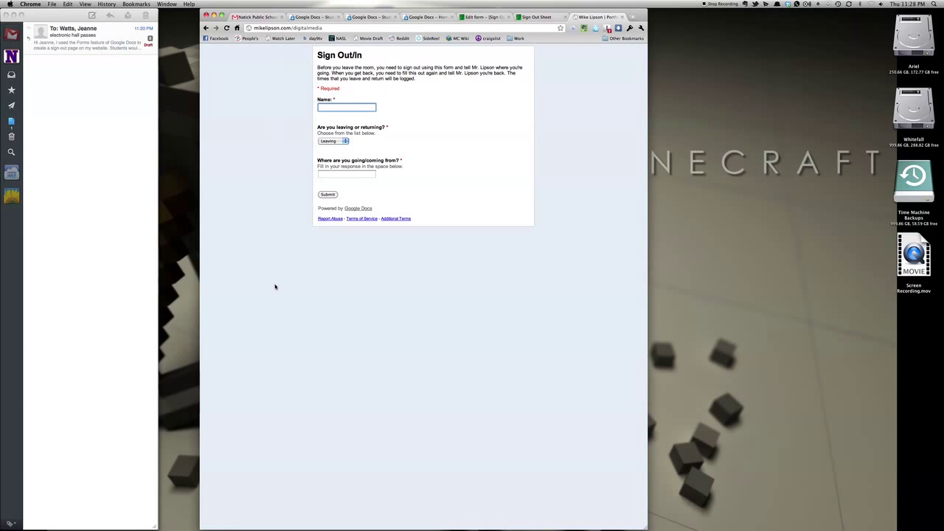
pyautogui.moveTo(535, 83)
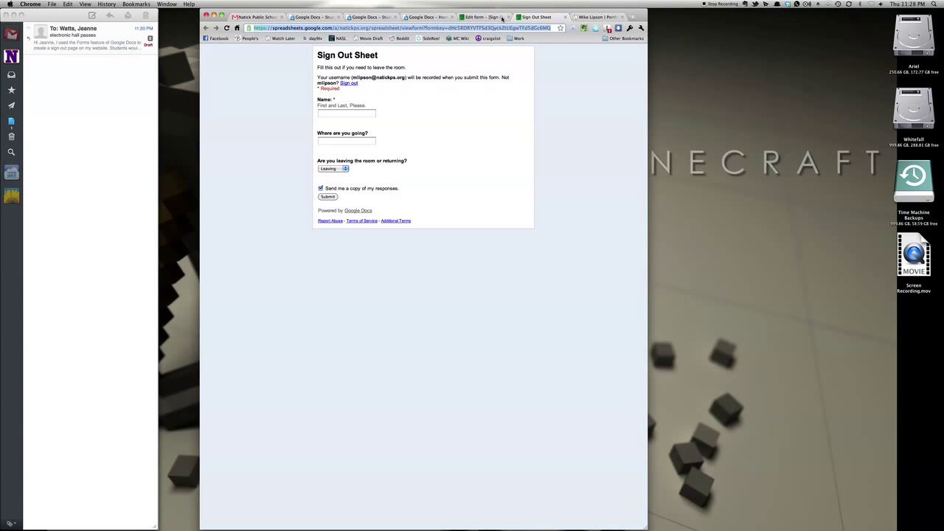
pyautogui.moveTo(479, 17)
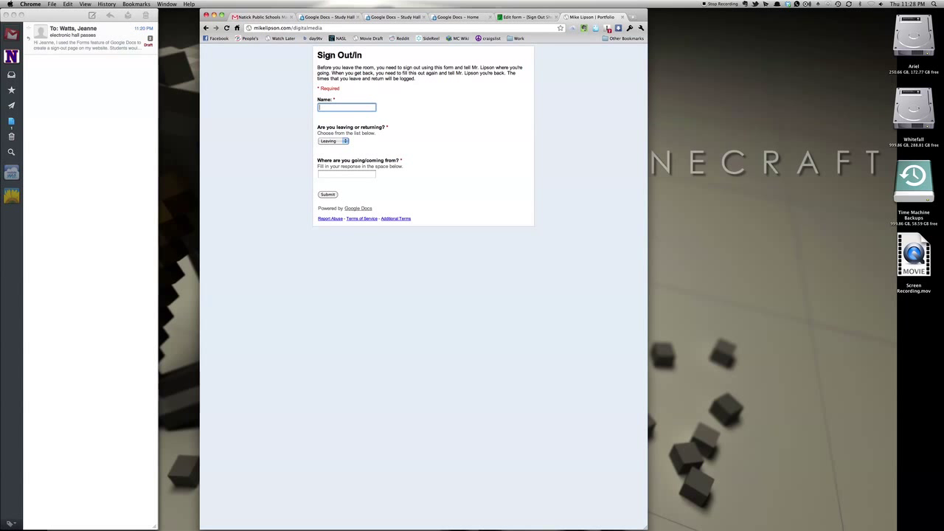
pyautogui.moveTo(464, 194)
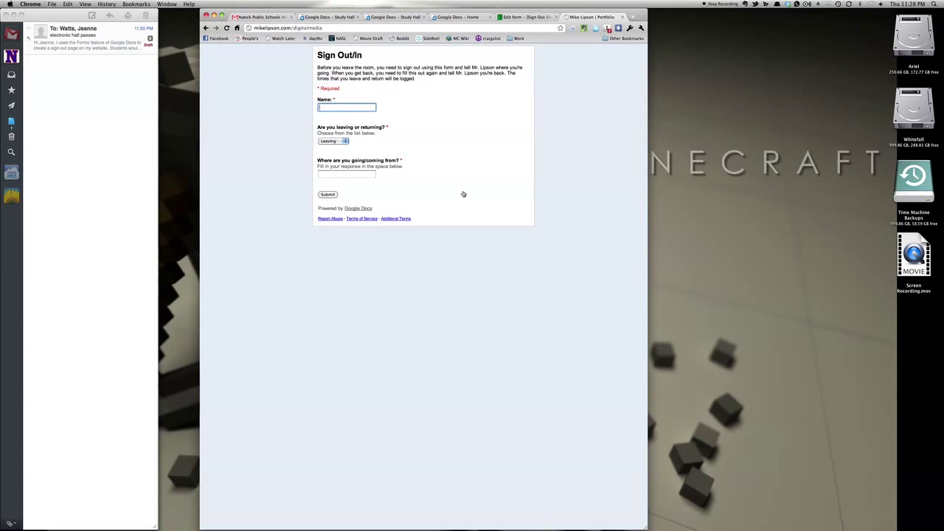
pyautogui.moveTo(363, 205)
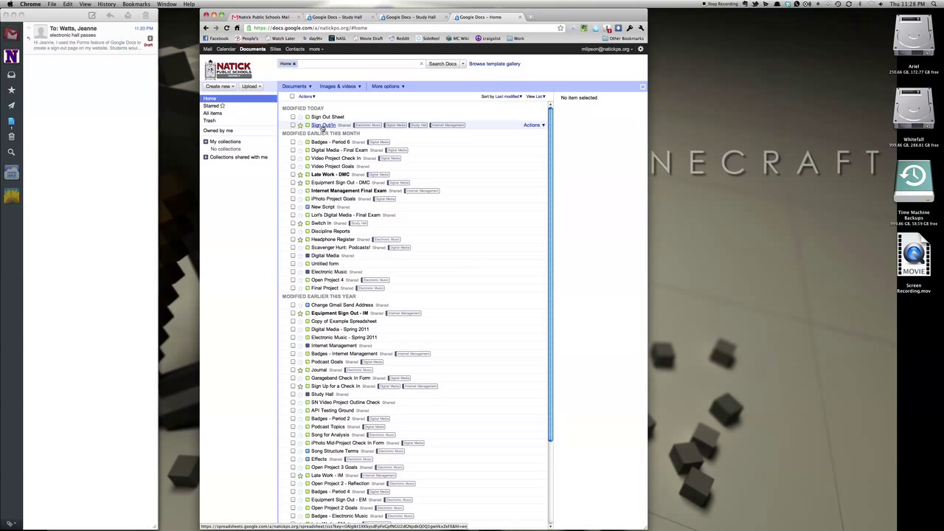
# Open the Sign Out/In spreadsheet and scroll through the logged responses
pyautogui.click(322, 124)
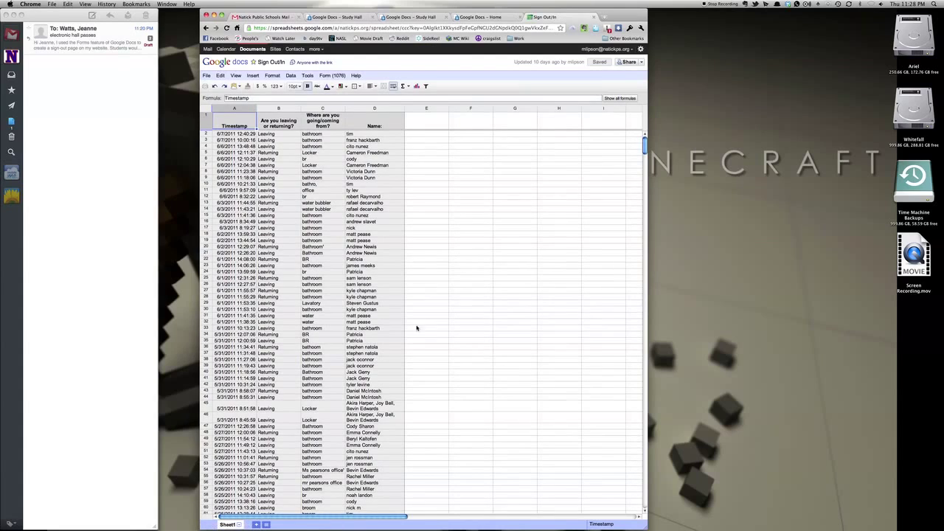
pyautogui.scroll(-3)
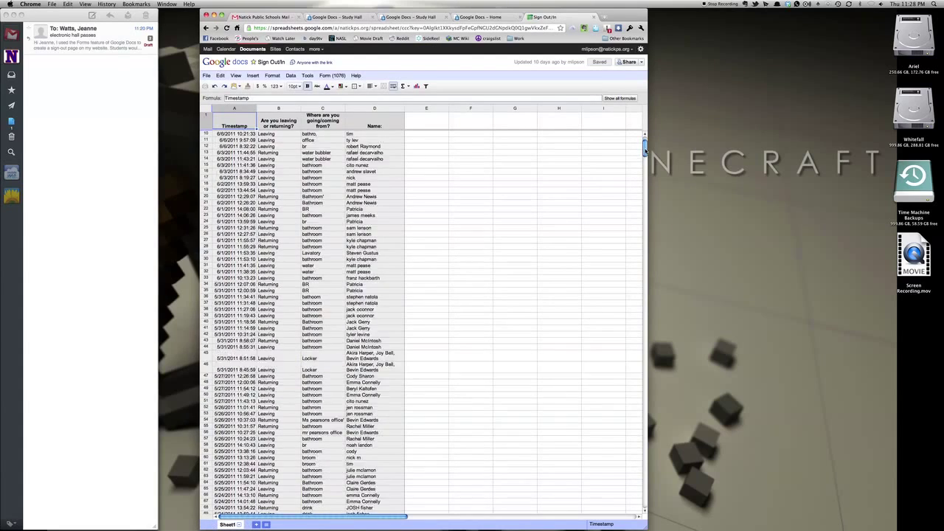
pyautogui.scroll(-3)
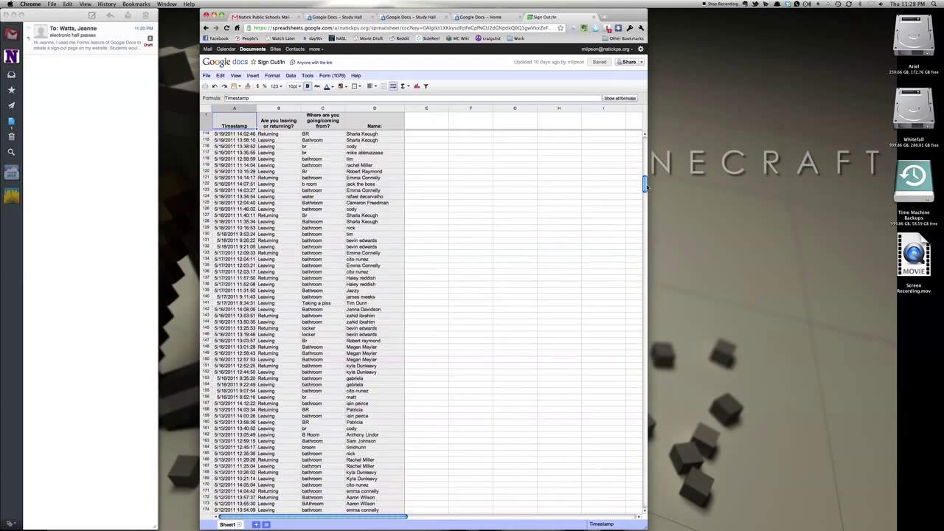
pyautogui.scroll(-3)
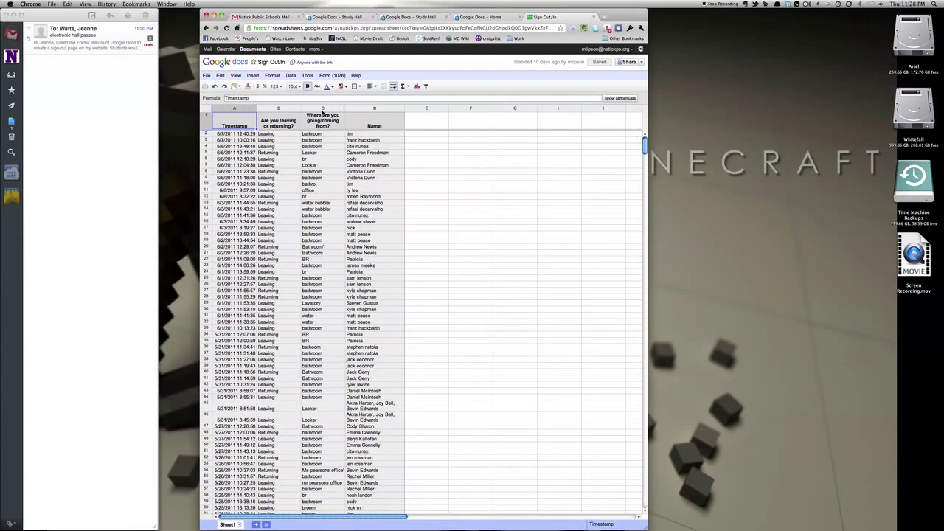
# Sort the responses by column A, Z → A from the Data menu and review the results
pyautogui.click(308, 75)
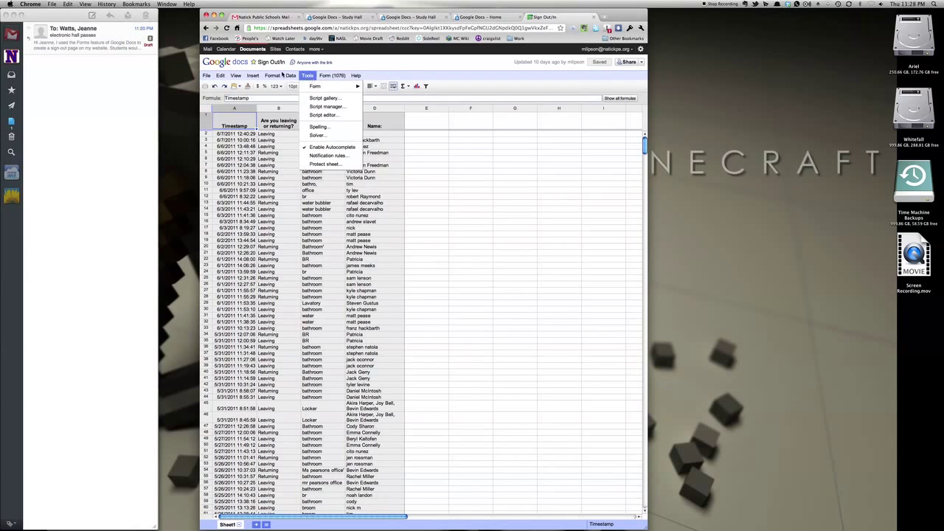
pyautogui.click(291, 75)
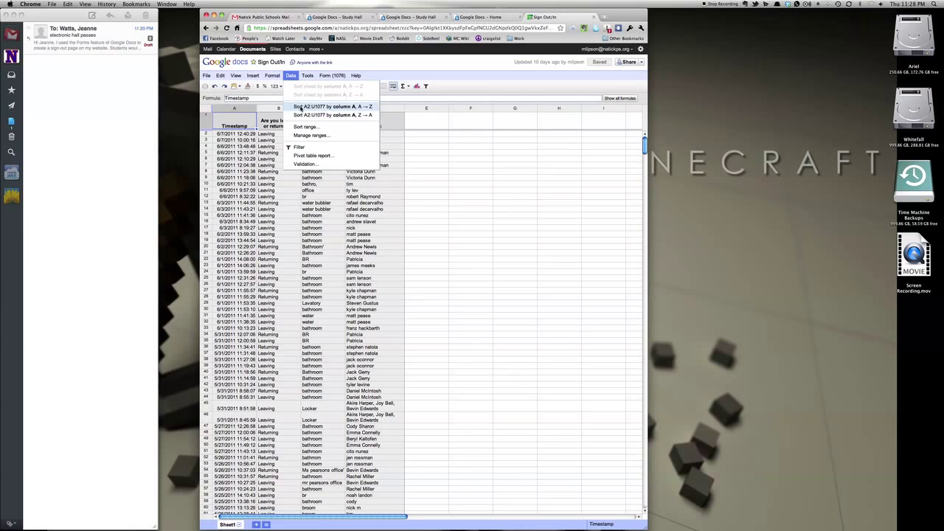
pyautogui.moveTo(320, 155)
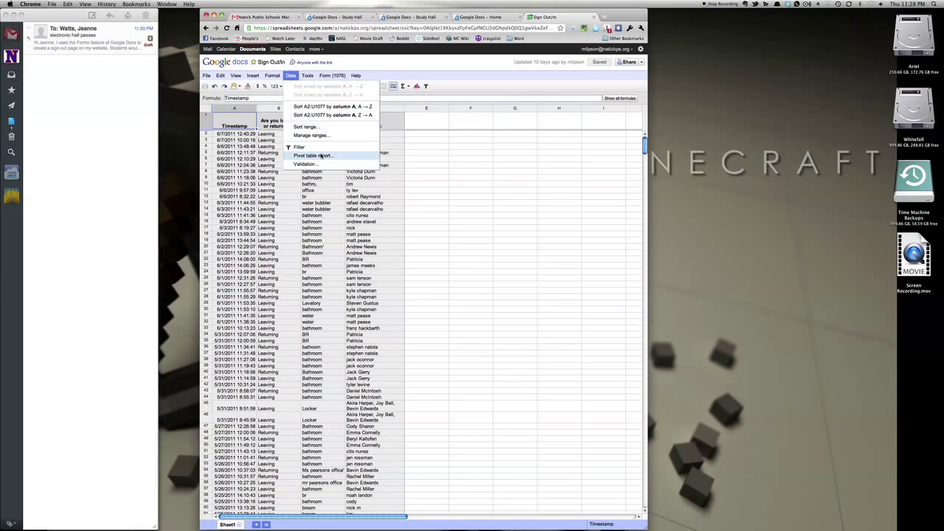
pyautogui.moveTo(339, 115)
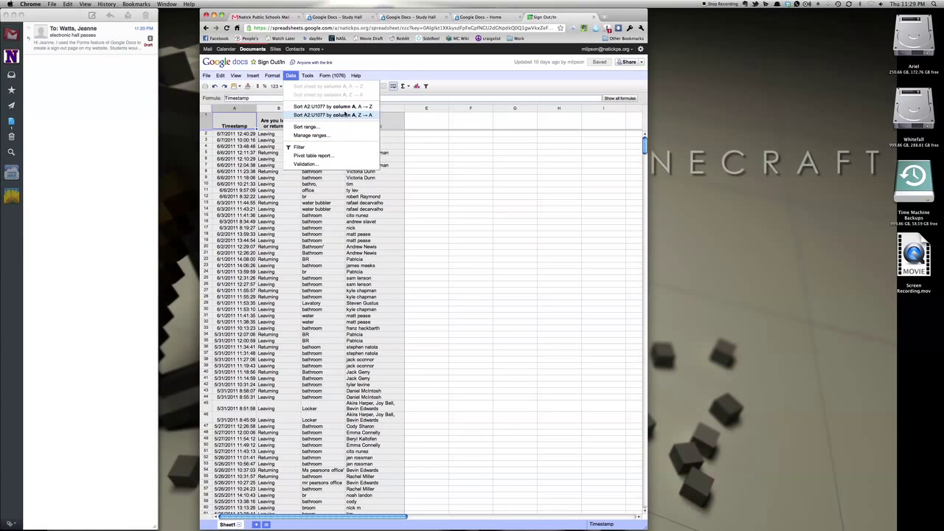
pyautogui.moveTo(310, 135)
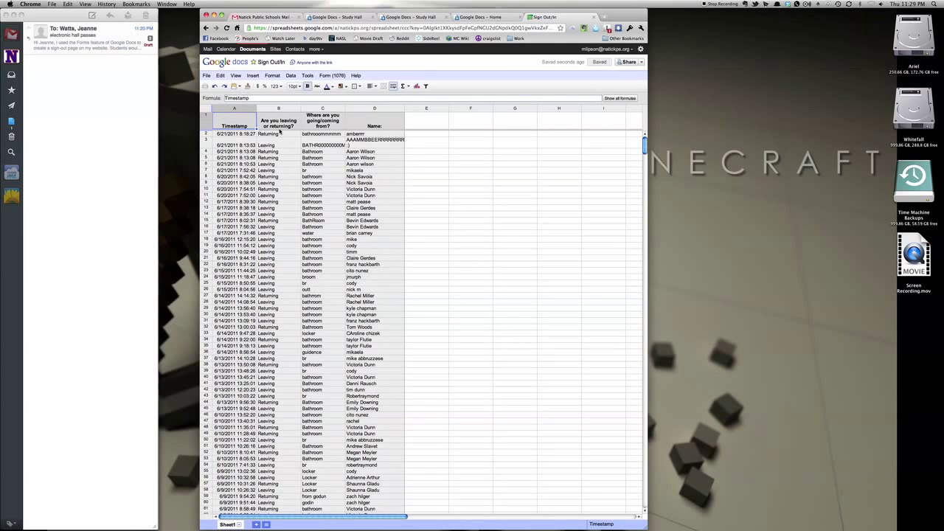
pyautogui.scroll(-3)
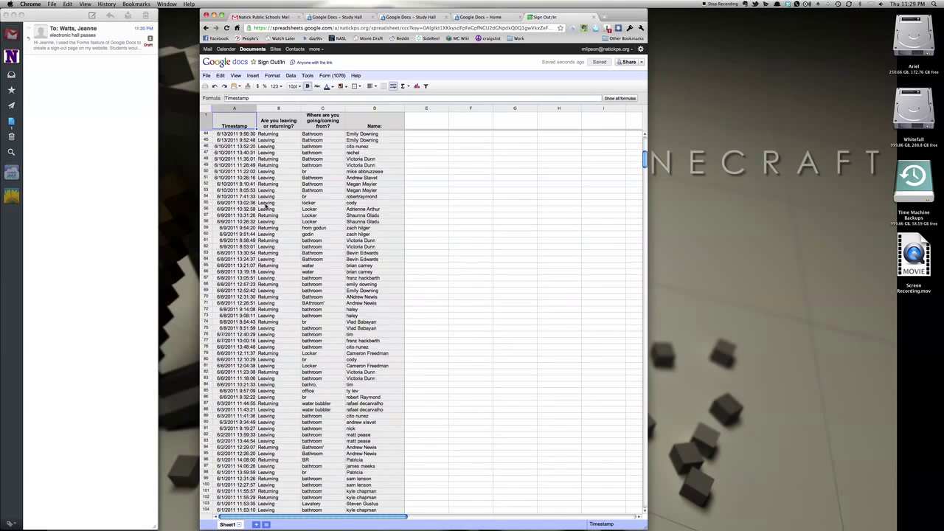
pyautogui.scroll(-3)
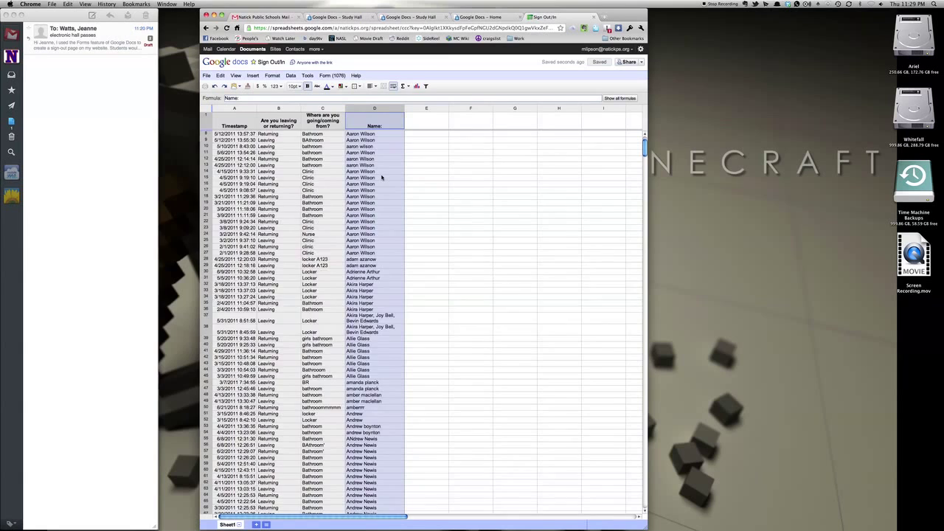
# Scroll down through the name-sorted responses to check the grouped entries
pyautogui.scroll(-3)
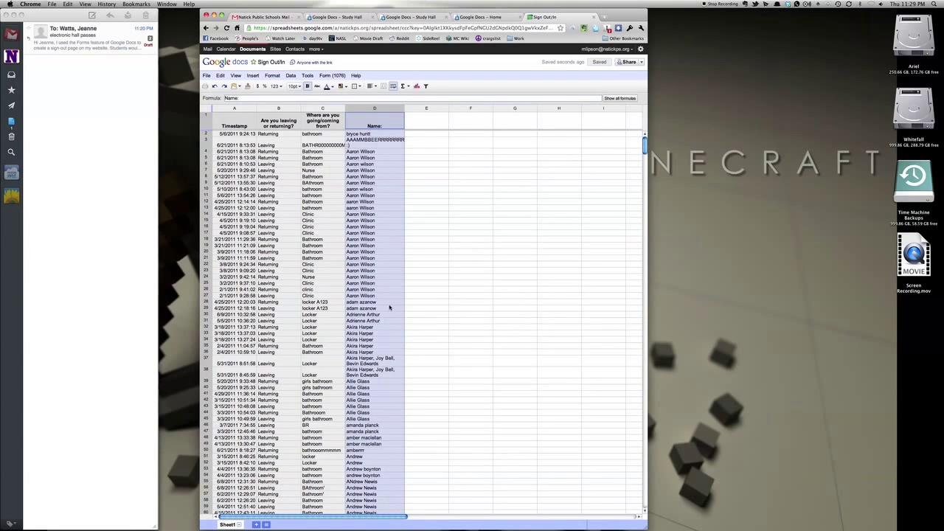
pyautogui.moveTo(471, 154)
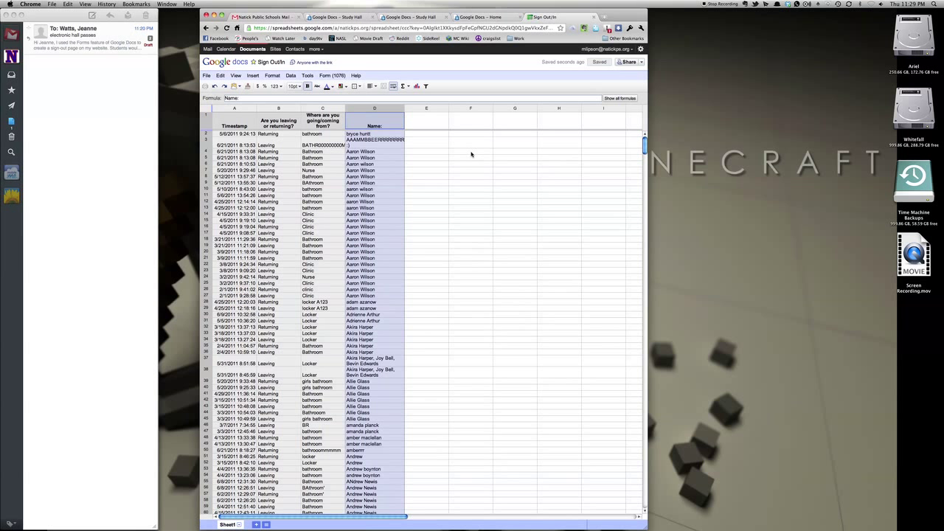
pyautogui.moveTo(475, 170)
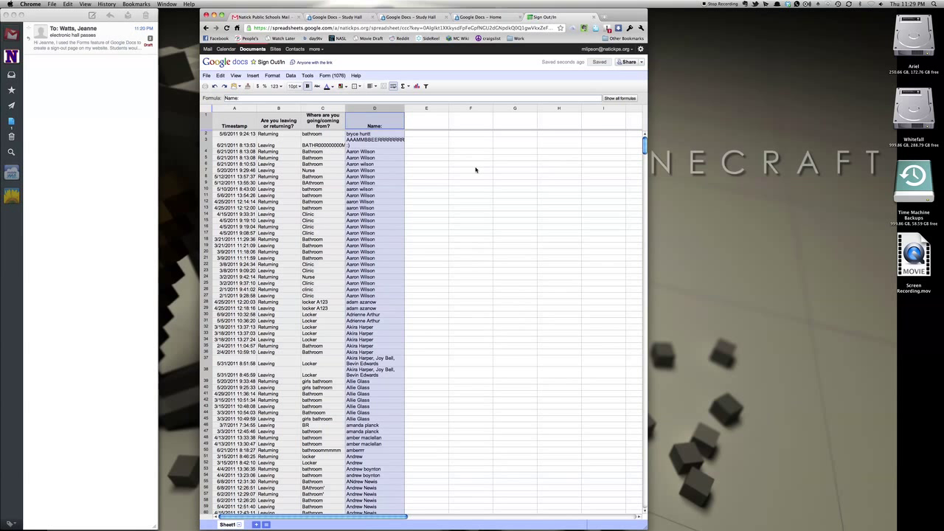
pyautogui.moveTo(477, 169)
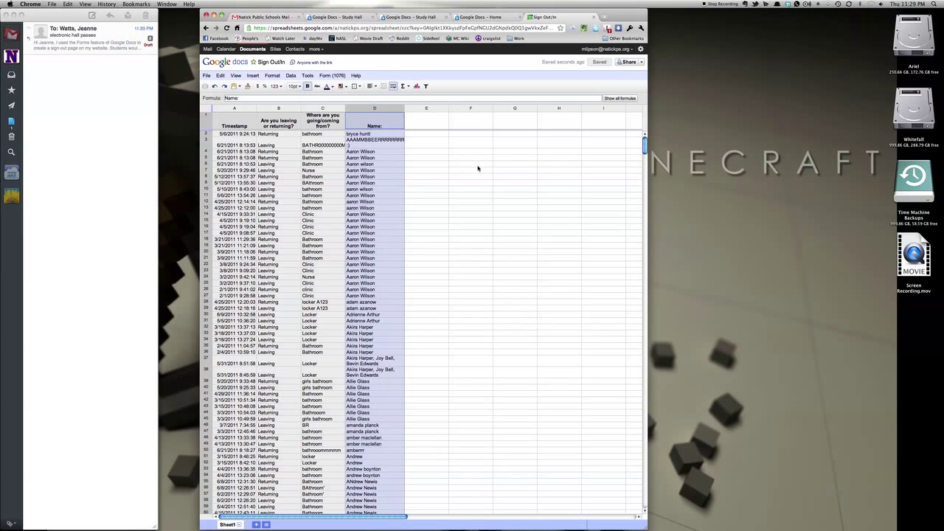
pyautogui.moveTo(630, 148)
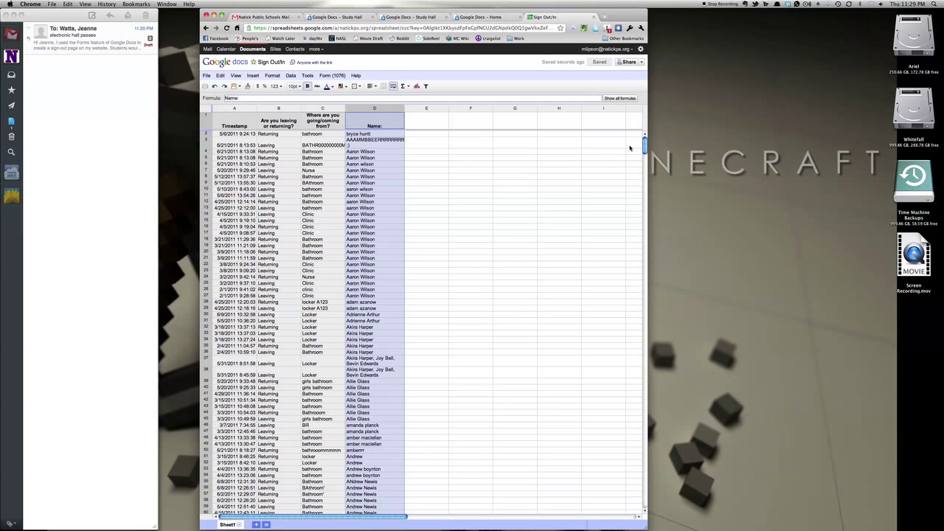